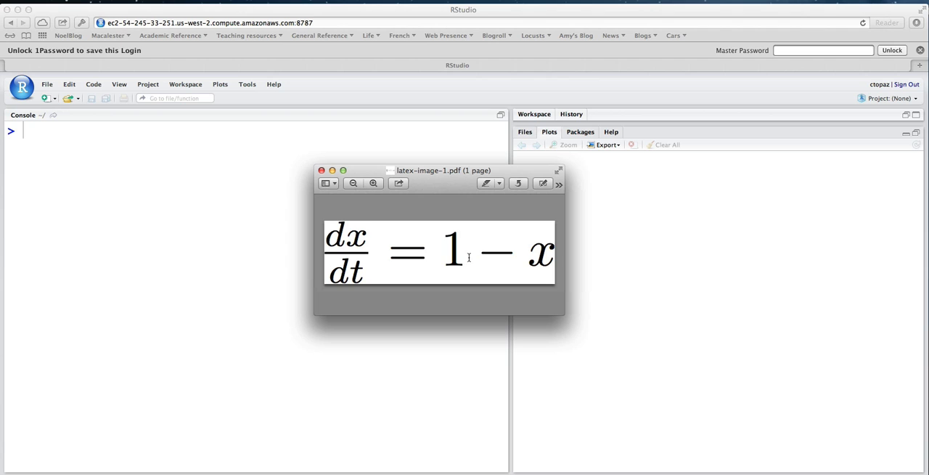
pyautogui.moveTo(536, 258)
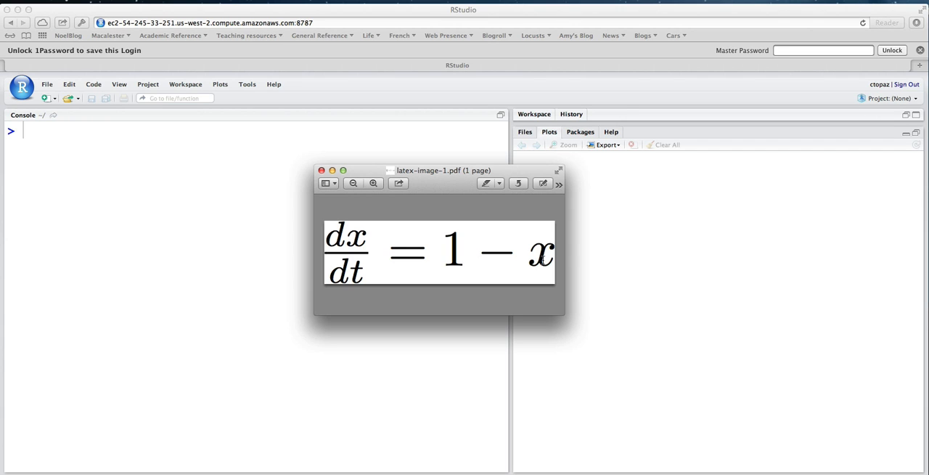
pyautogui.moveTo(339, 245)
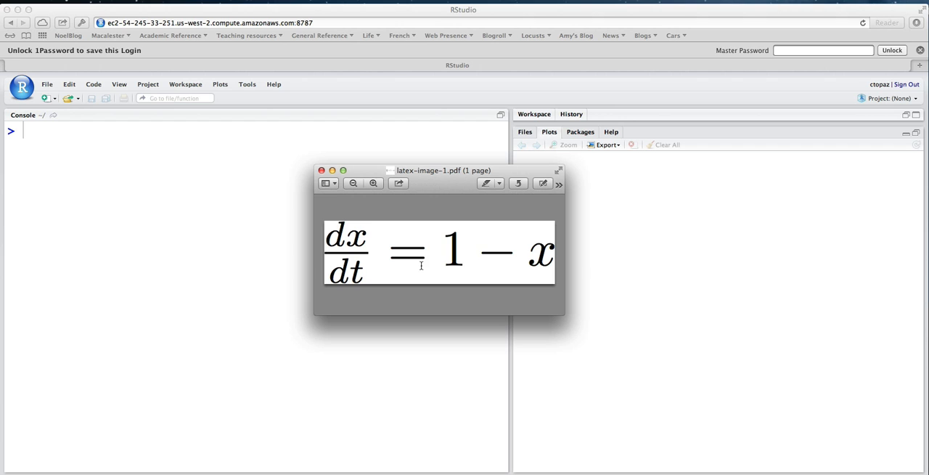
pyautogui.moveTo(552, 261)
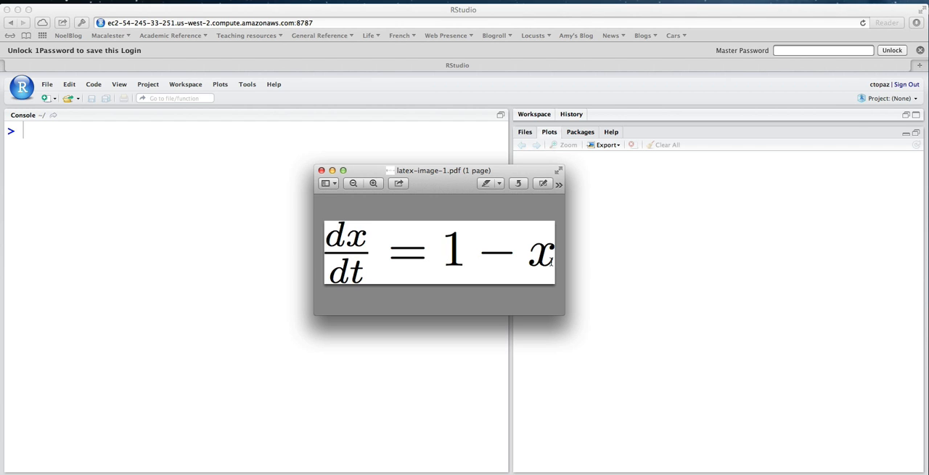
pyautogui.moveTo(305, 202)
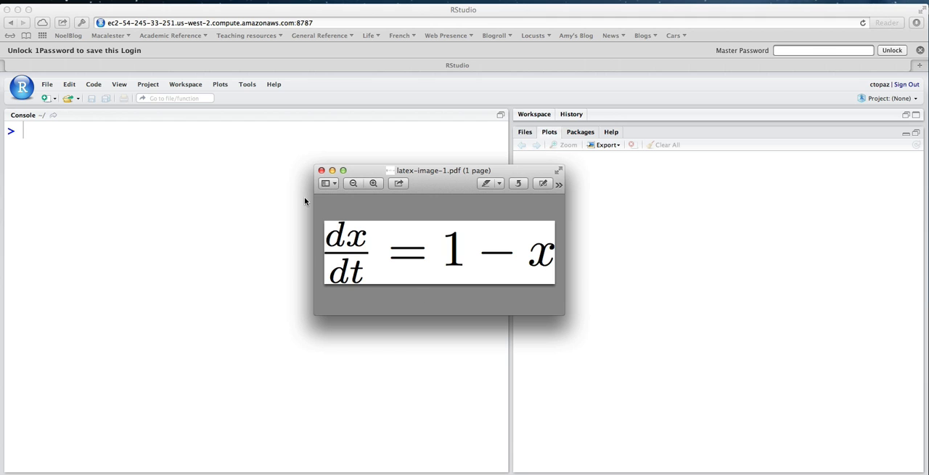
# - Enter soln = integrateODE(dx~1-x, x=0, tdur=list(from=0,to=4)) in the console
pyautogui.click(322, 170)
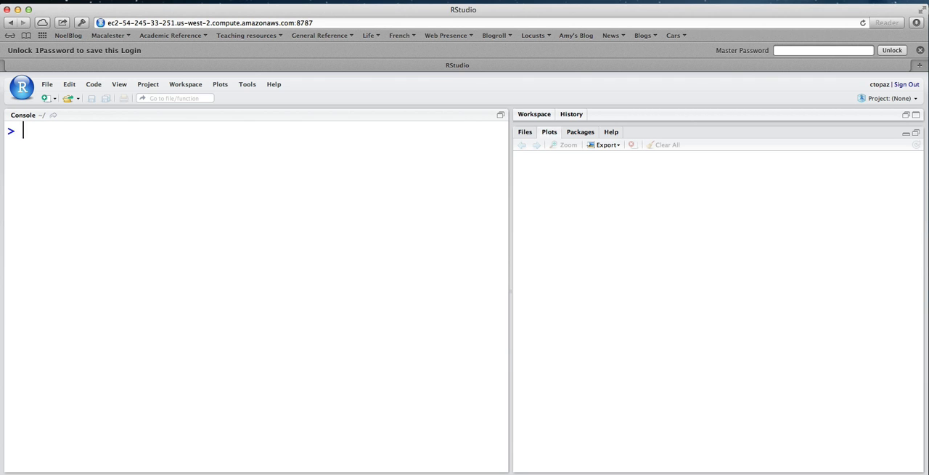
pyautogui.write('integrateODE')
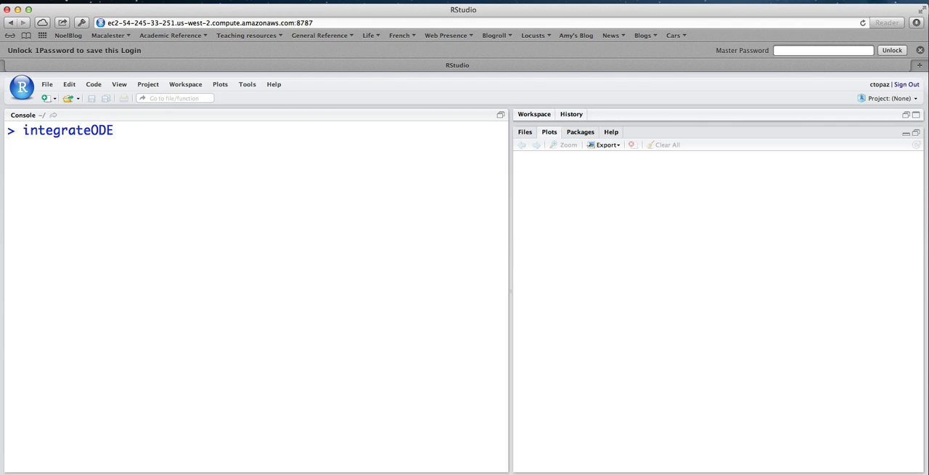
pyautogui.write('(dx')
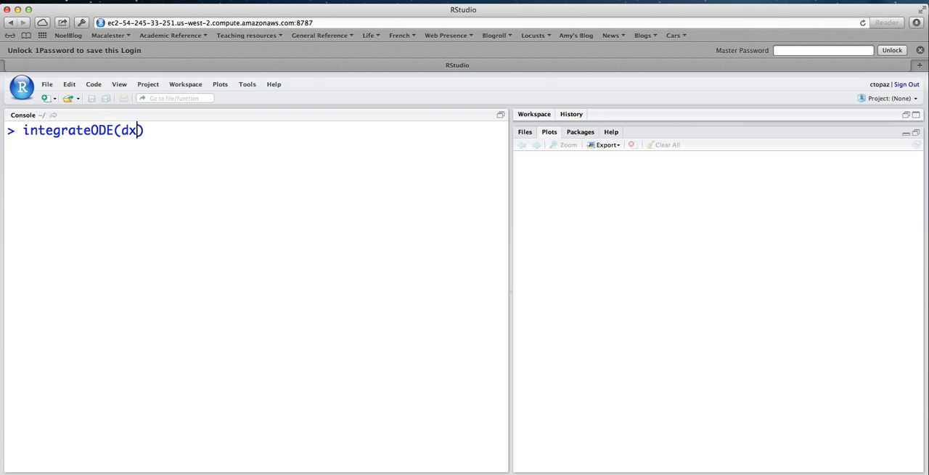
pyautogui.write('~')
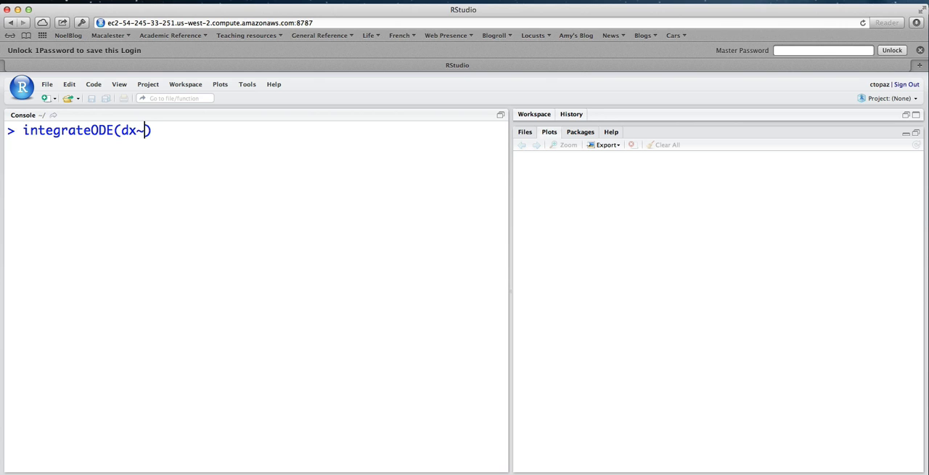
pyautogui.write('1')
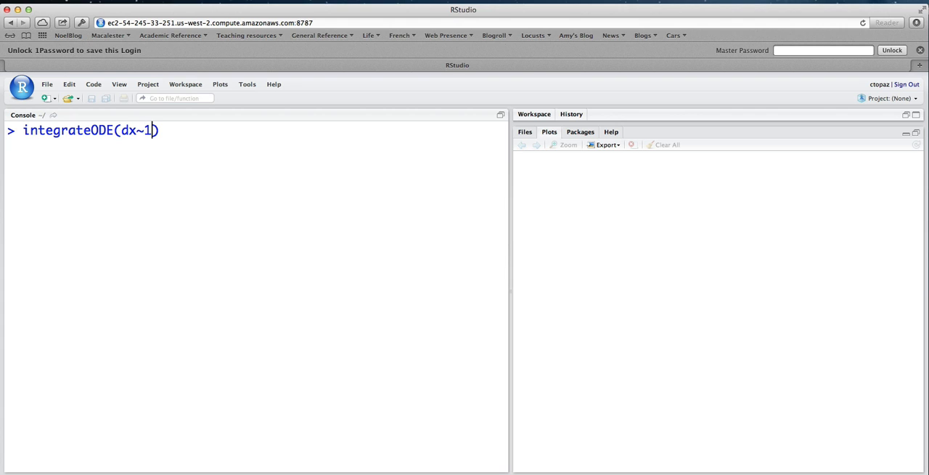
pyautogui.write('-x')
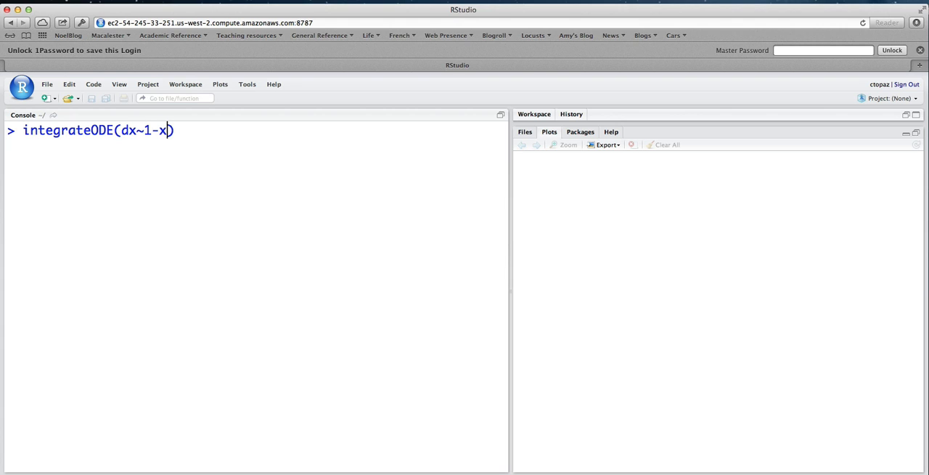
pyautogui.write(',')
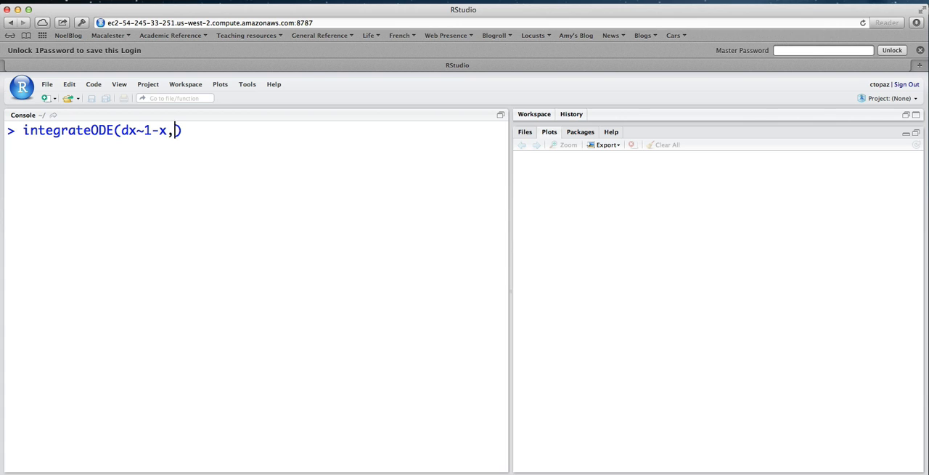
pyautogui.write('x=0')
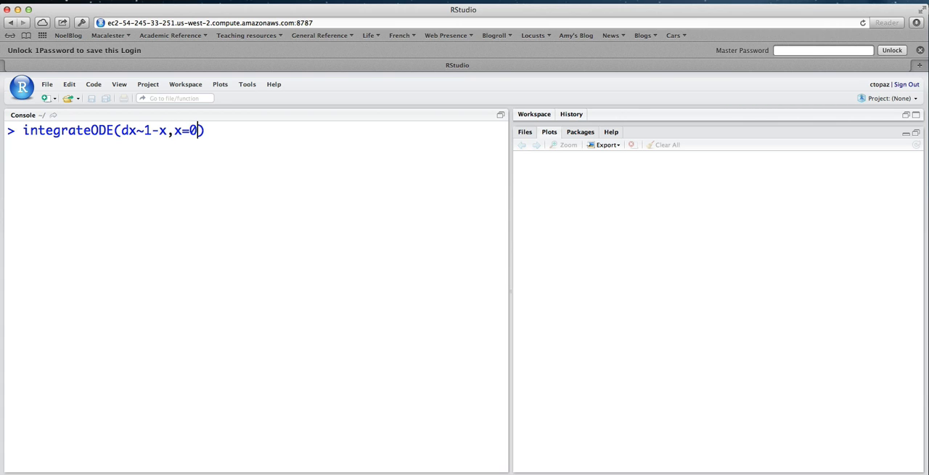
pyautogui.write(',')
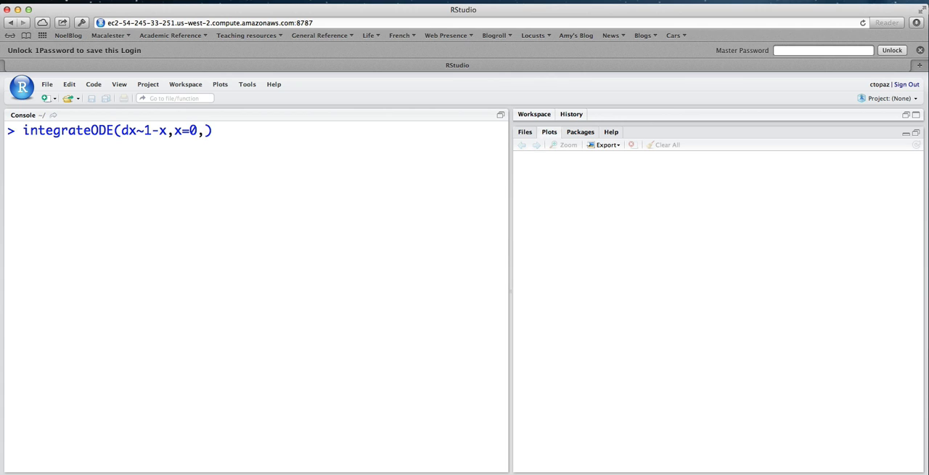
pyautogui.write('t')
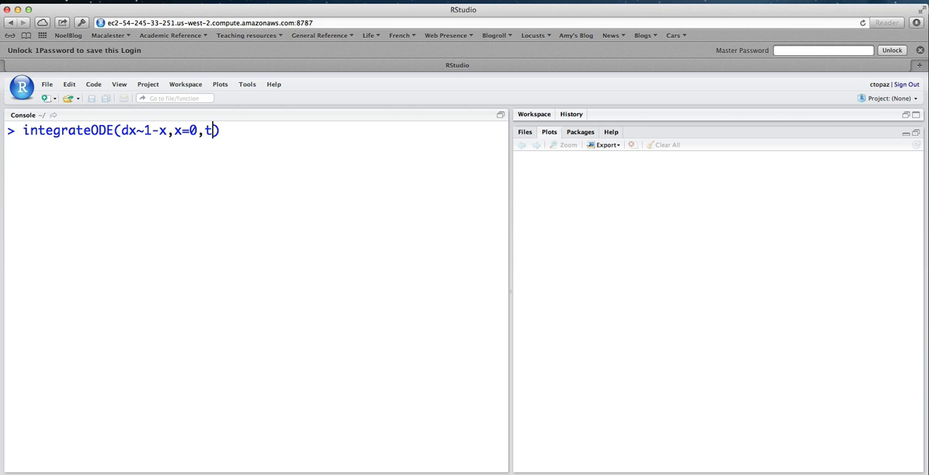
pyautogui.write('dur=')
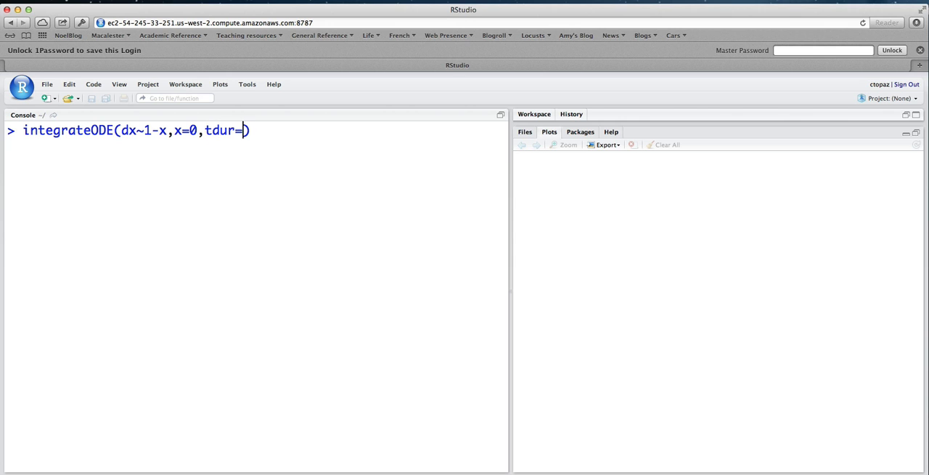
pyautogui.write('list(from')
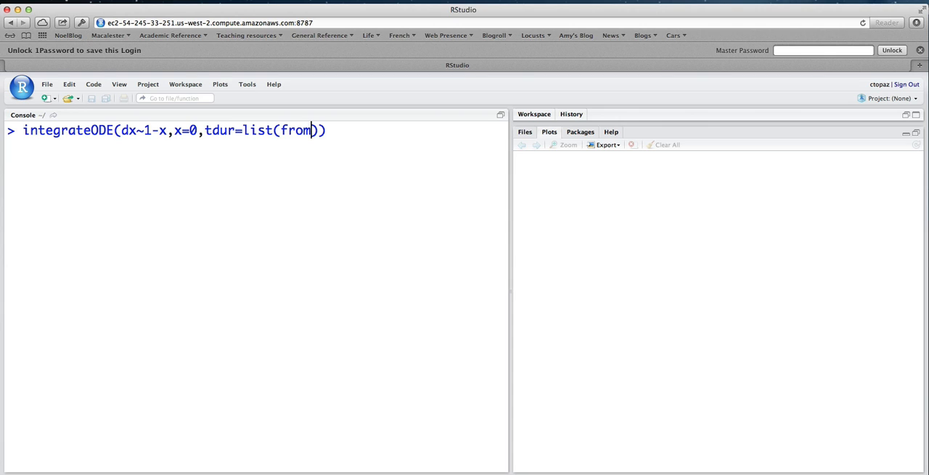
pyautogui.write('=0')
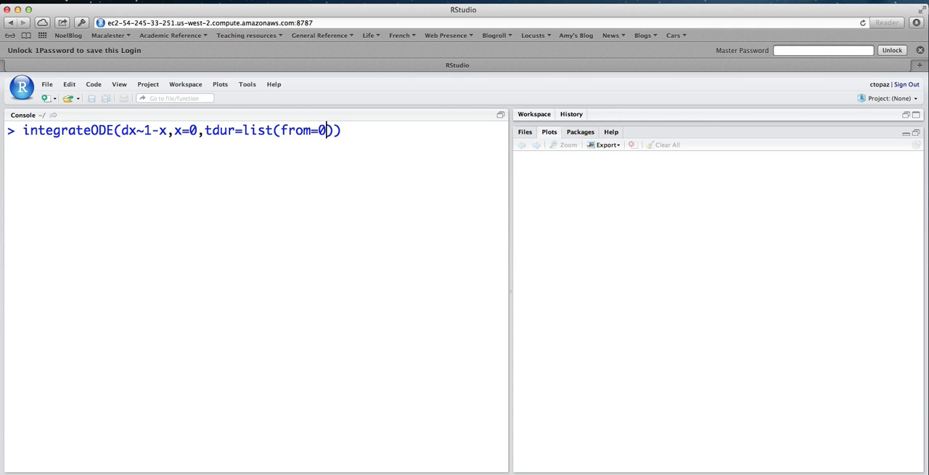
pyautogui.write(',to')
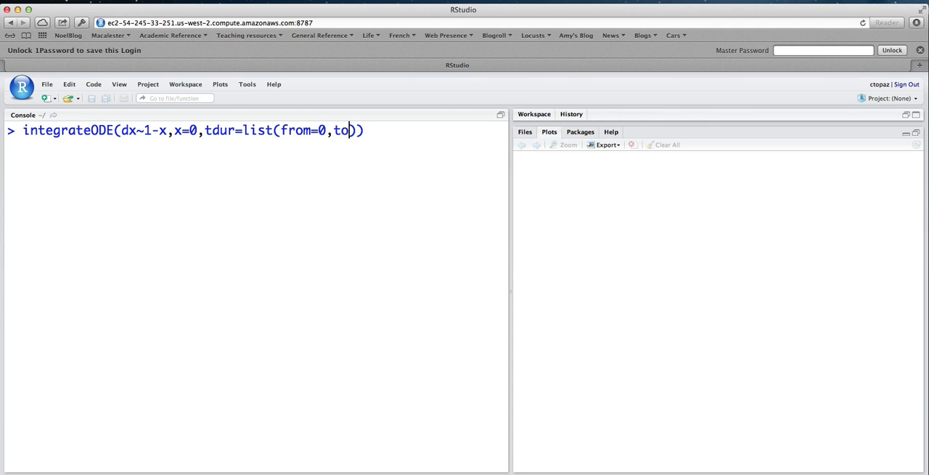
pyautogui.write('=4')
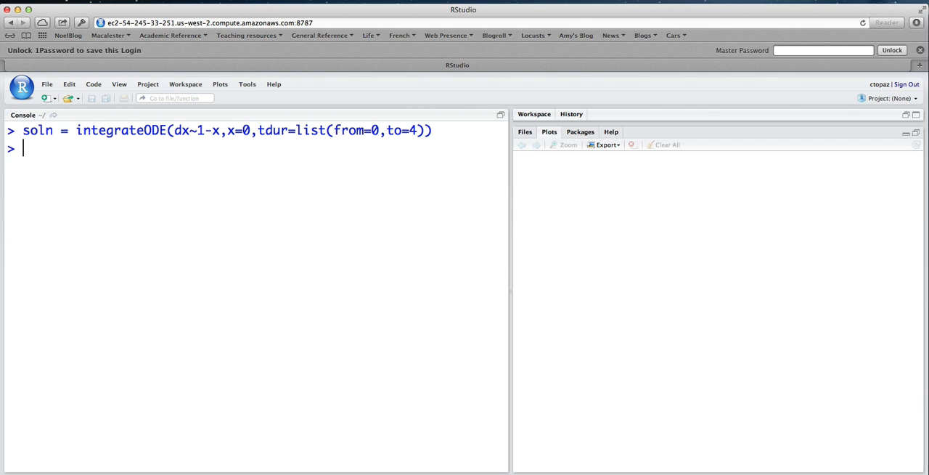
pyautogui.moveTo(282, 125)
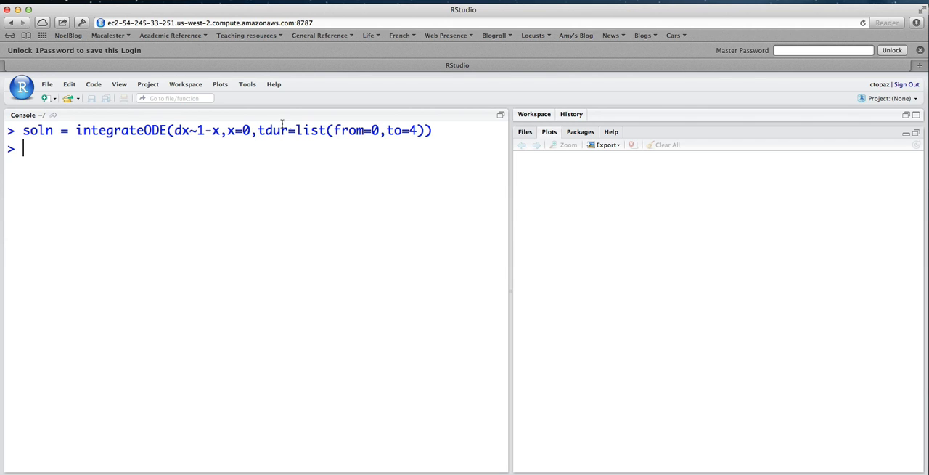
# - Plot soln$x(t) against t with plotFun using t.lim=range(0,4)
pyautogui.doubleClick(36, 130)
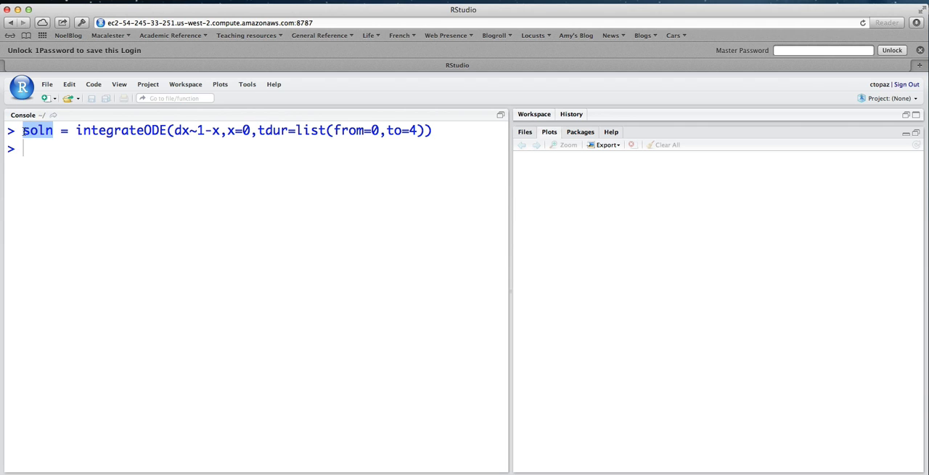
pyautogui.write('so')
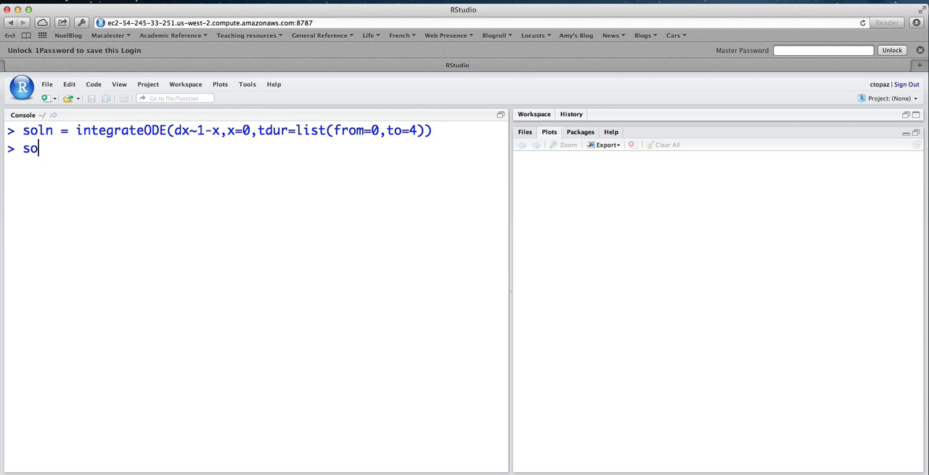
pyautogui.write('ln')
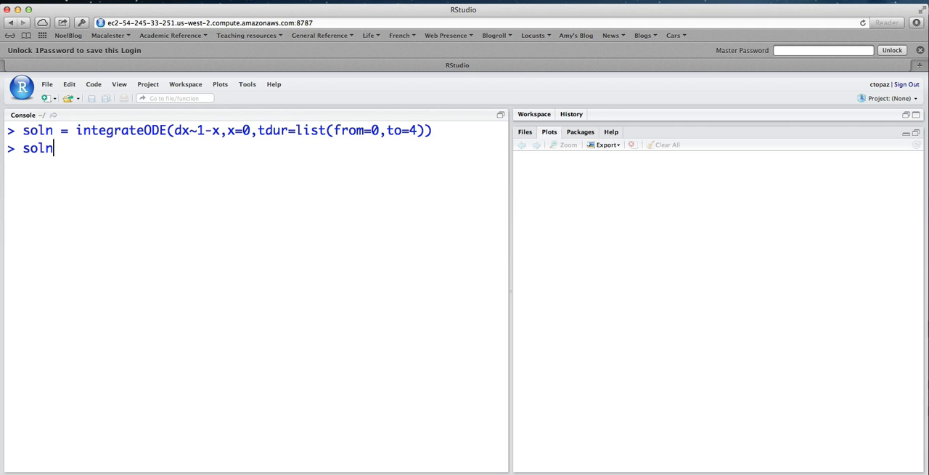
pyautogui.write('$')
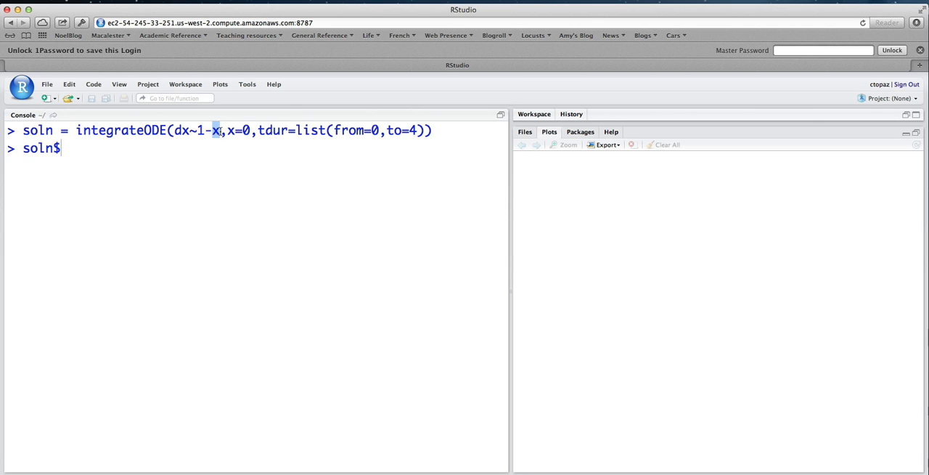
pyautogui.write('x')
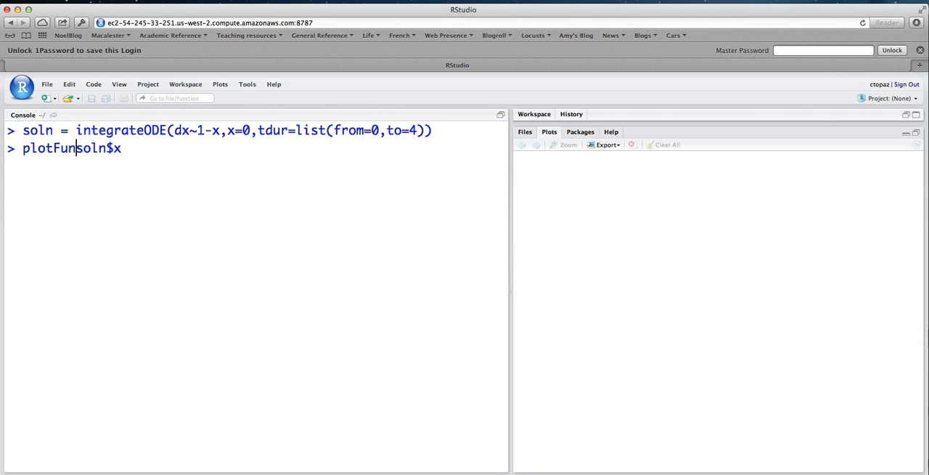
pyautogui.write('(')
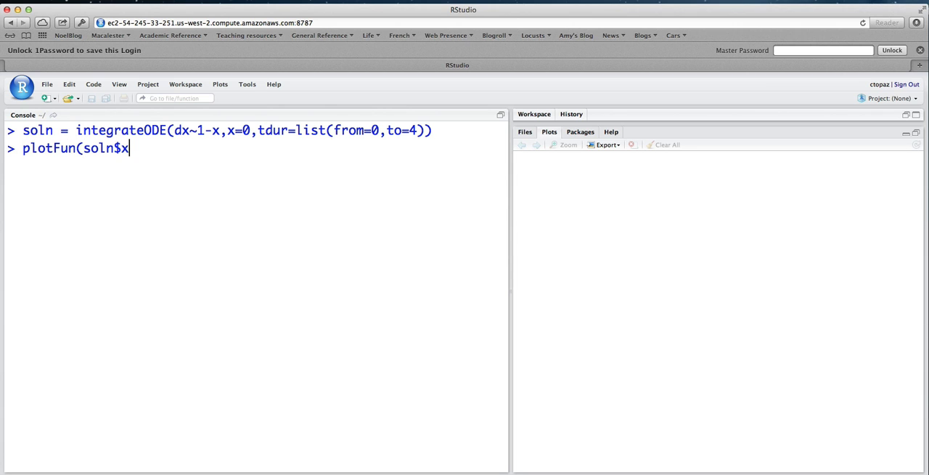
pyautogui.write('(t)~')
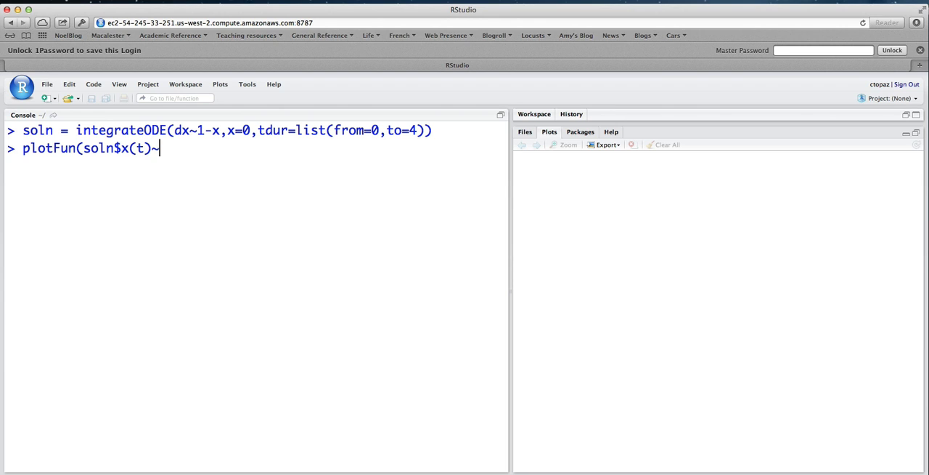
pyautogui.write('t,t.lim=ra')
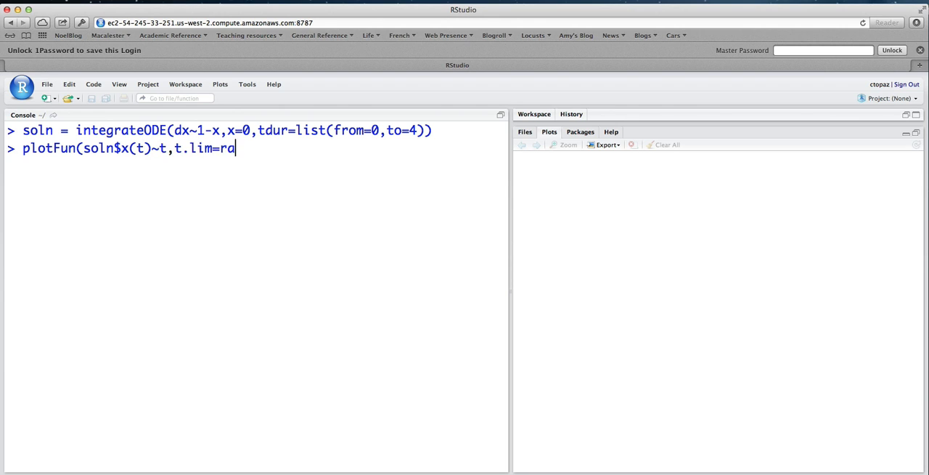
pyautogui.write('nge(0,4')
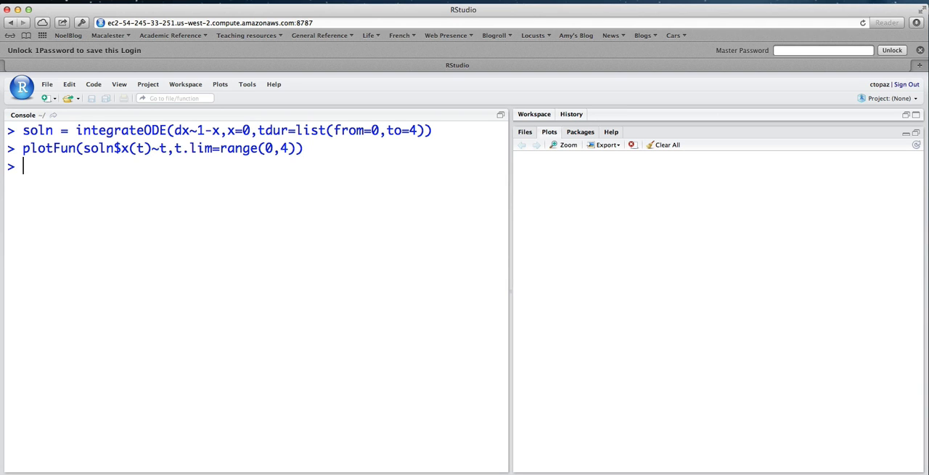
pyautogui.press('Return')
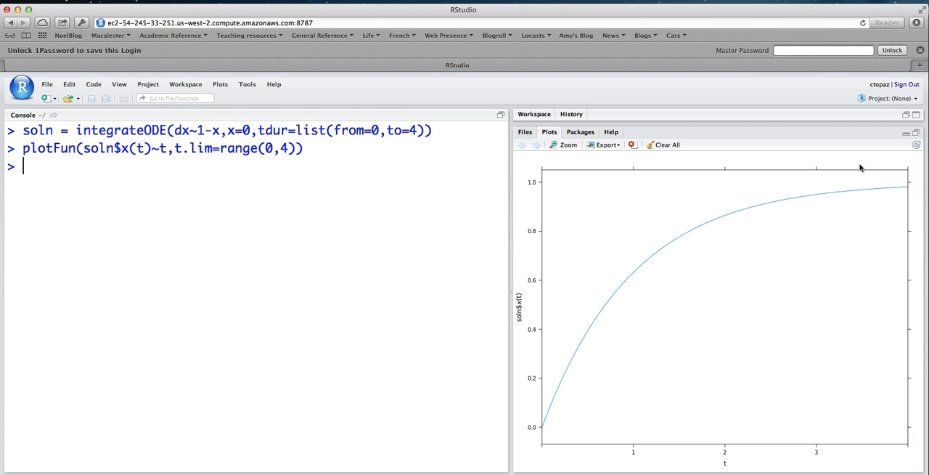
pyautogui.moveTo(336, 287)
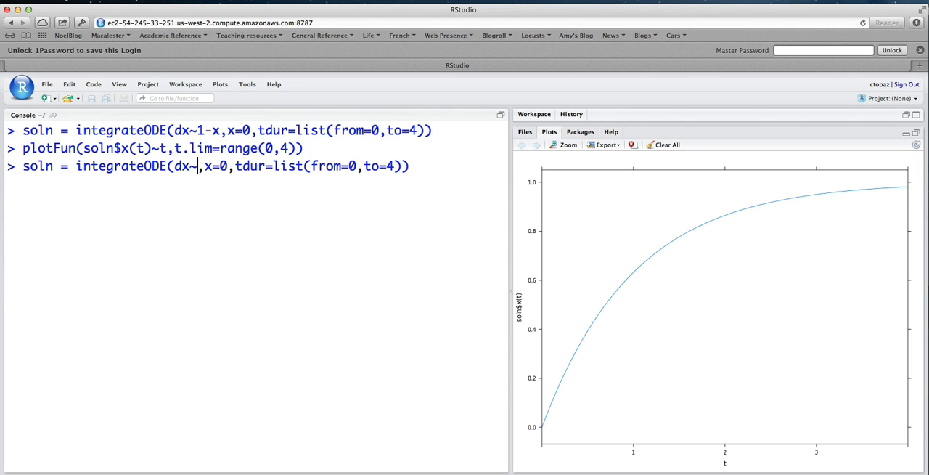
# - Run integrateODE on the logistic model dx~r*x*(1-x/k) with K=10, r=0.5, x=1, to t=20
pyautogui.write('r*')
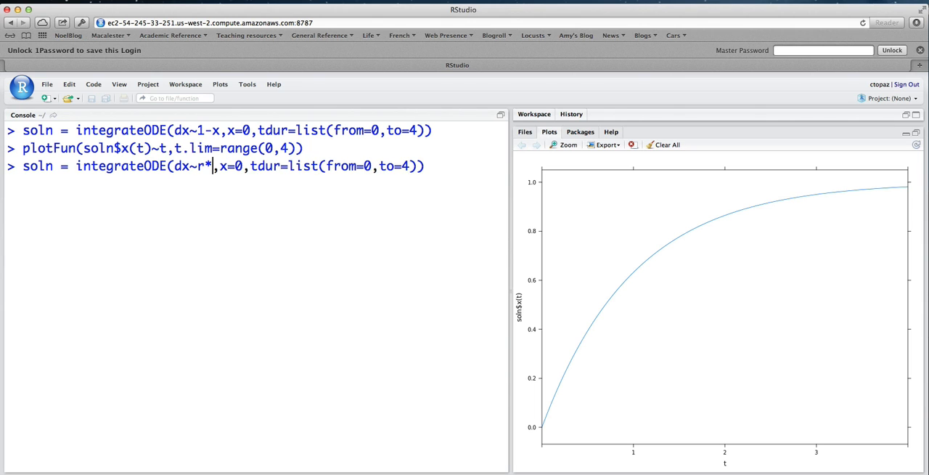
pyautogui.write('x*')
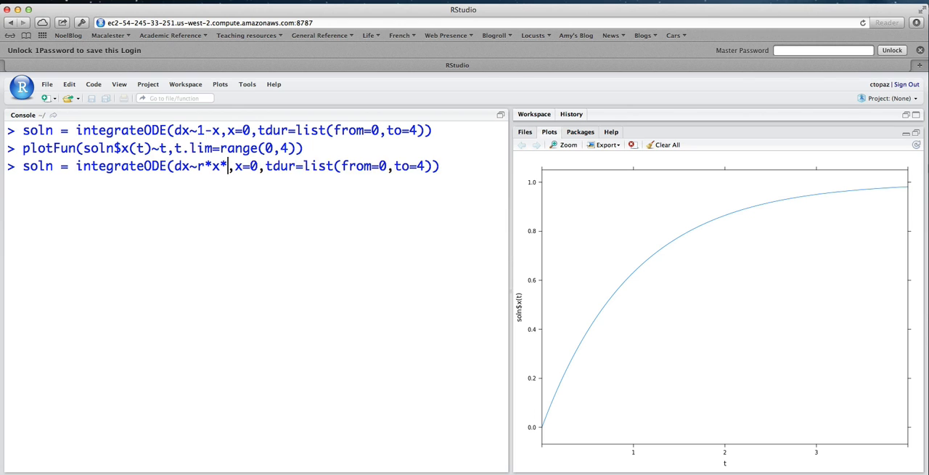
pyautogui.write('(1-x')
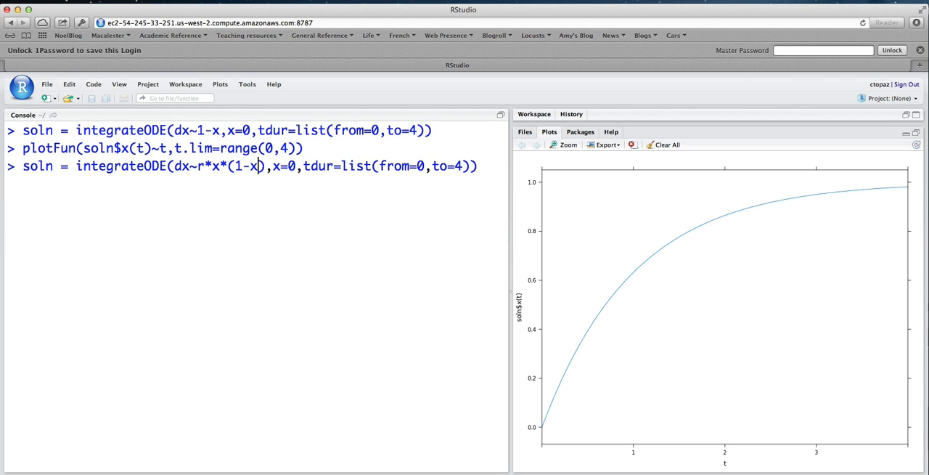
pyautogui.write('/k')
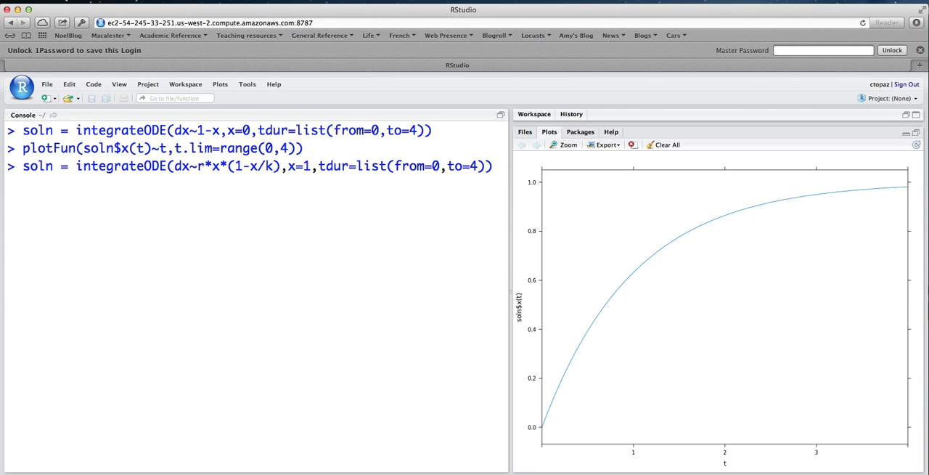
pyautogui.write(',K=10')
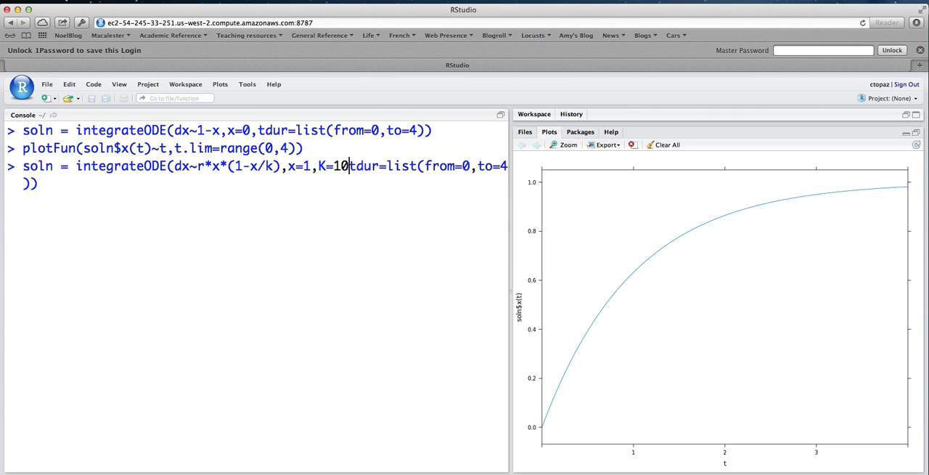
pyautogui.write(',r')
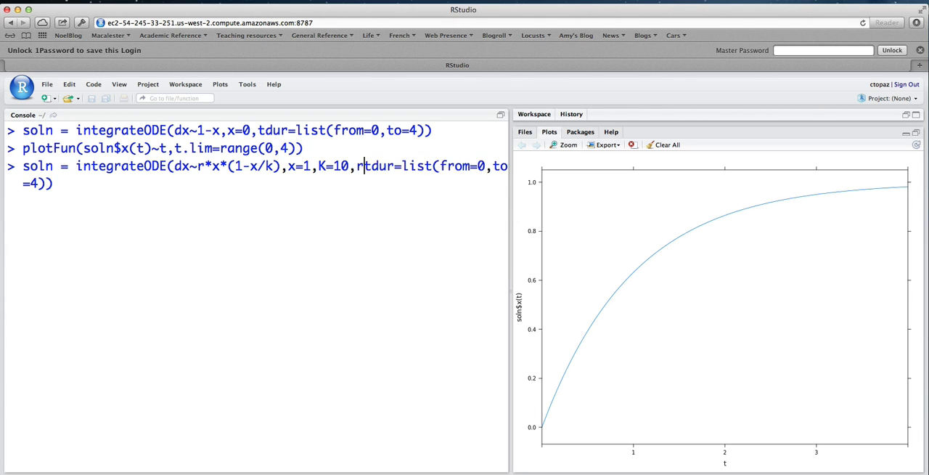
pyautogui.write('=0.5')
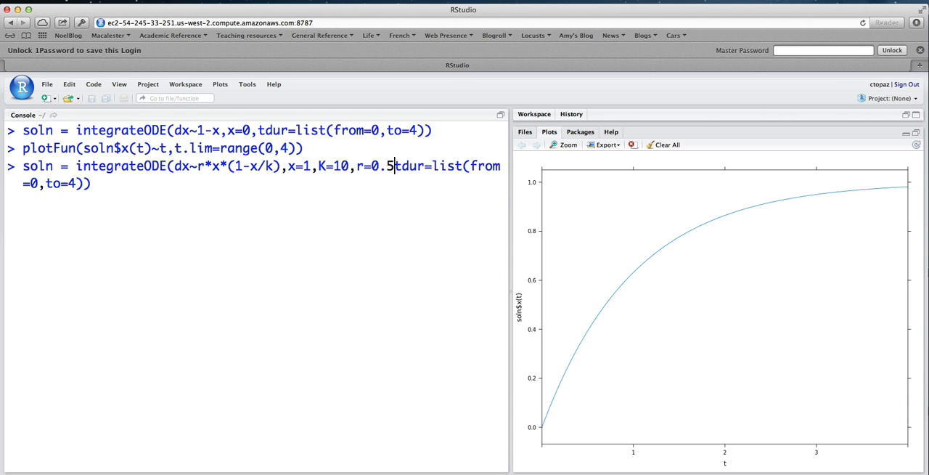
pyautogui.write(',')
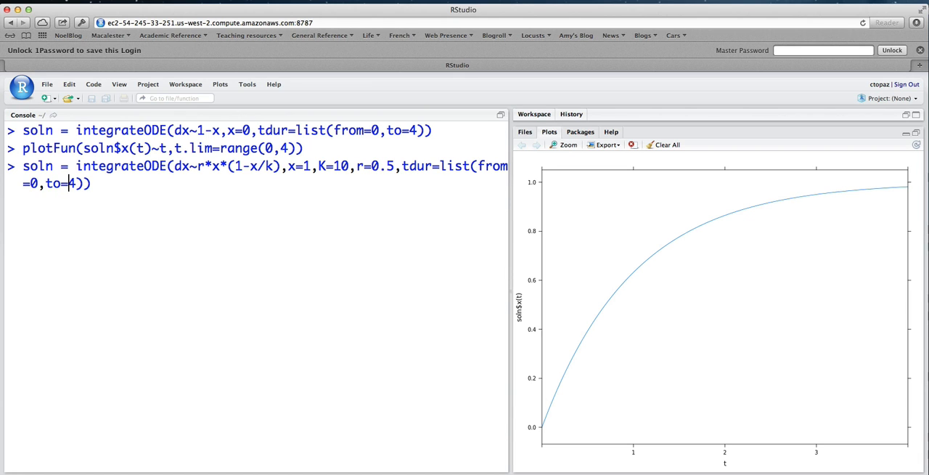
pyautogui.write('20')
pyautogui.press('Return')
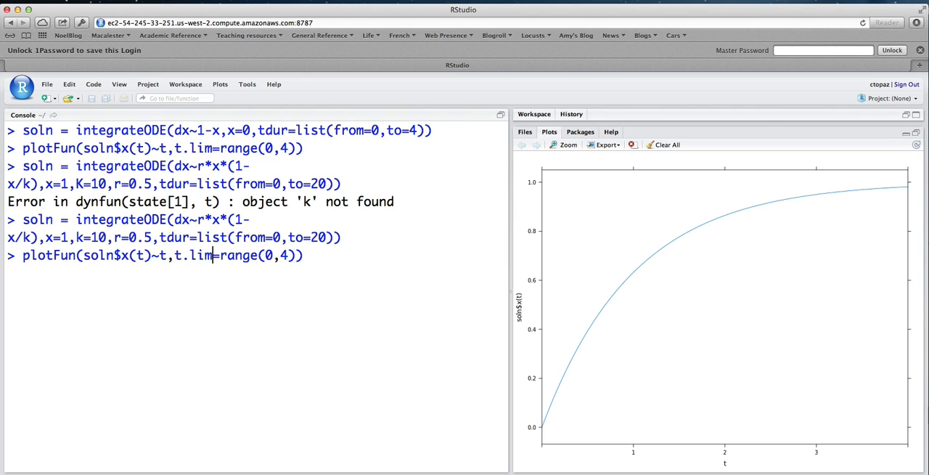
# - Redraw the plotFun solution curve with t.lim changed to range(0,20)
pyautogui.write('2')
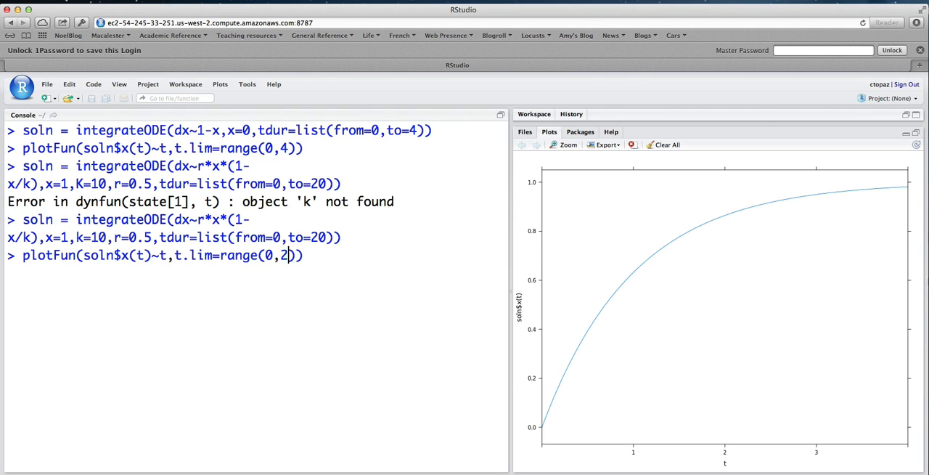
pyautogui.write('0')
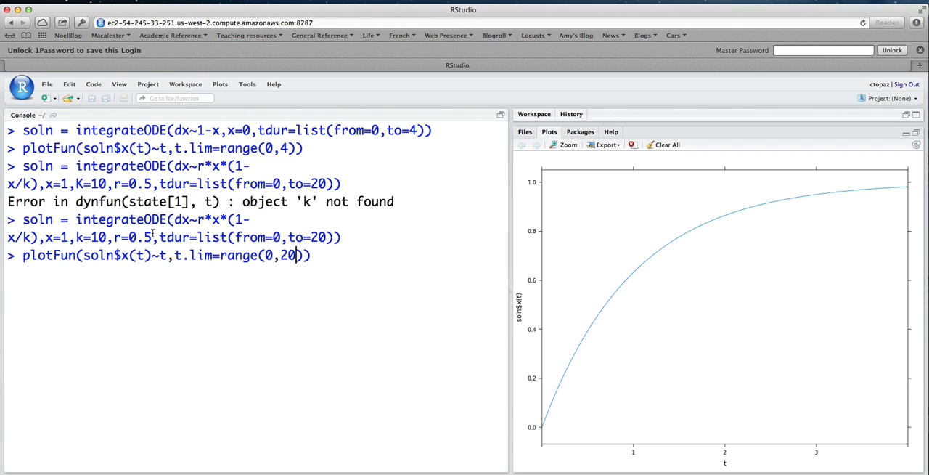
pyautogui.press('Return')
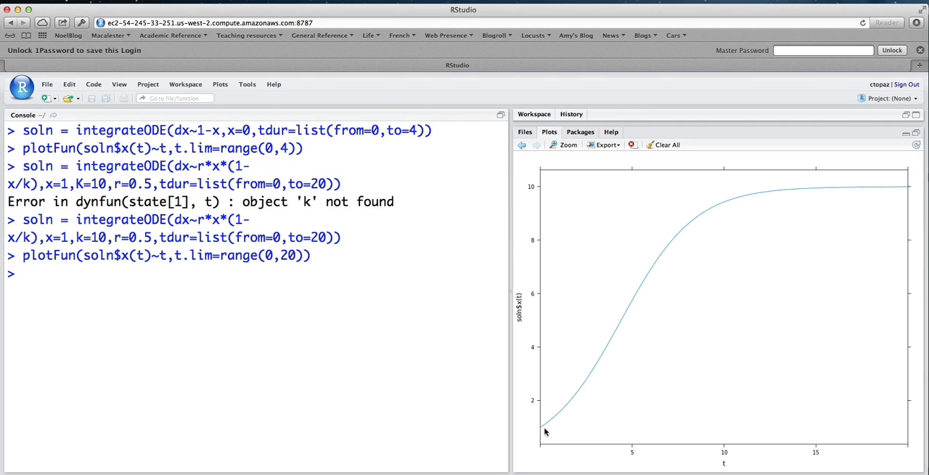
pyautogui.moveTo(630, 320)
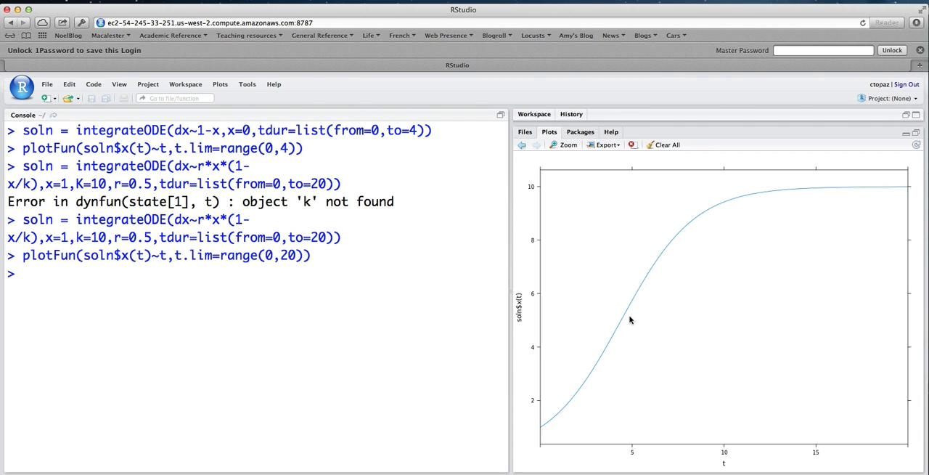
pyautogui.moveTo(621, 352)
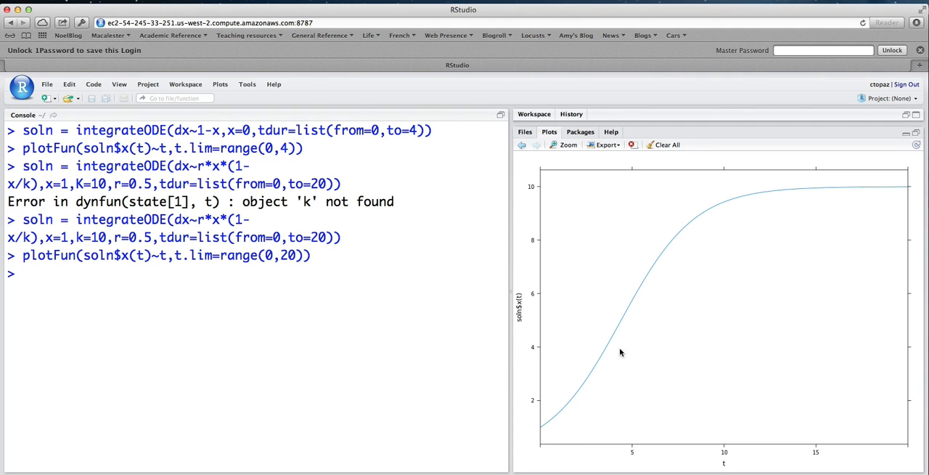
pyautogui.moveTo(847, 184)
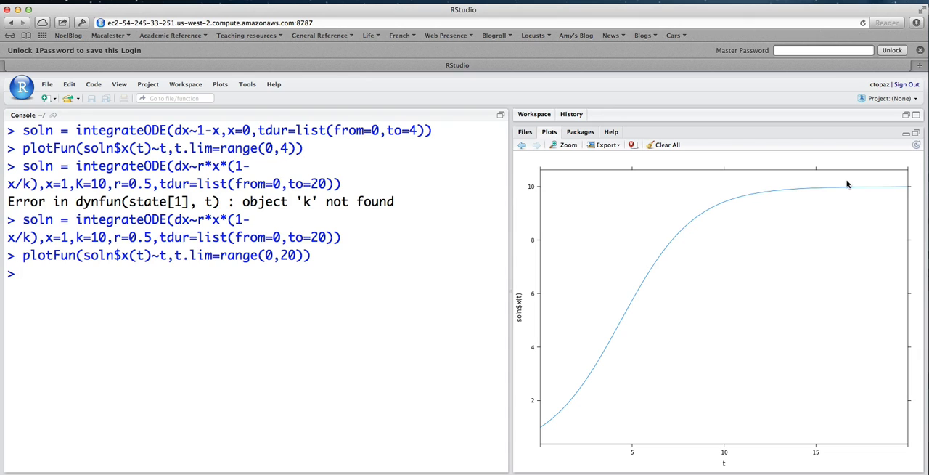
pyautogui.moveTo(130, 309)
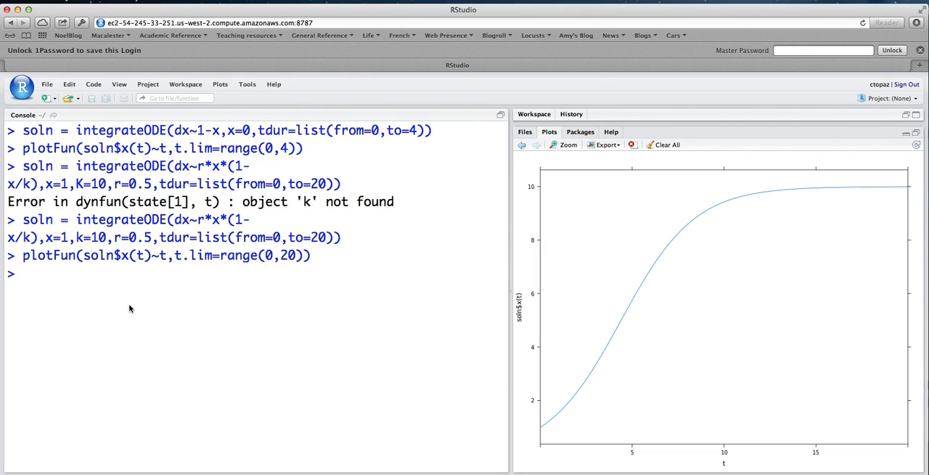
pyautogui.moveTo(632, 450)
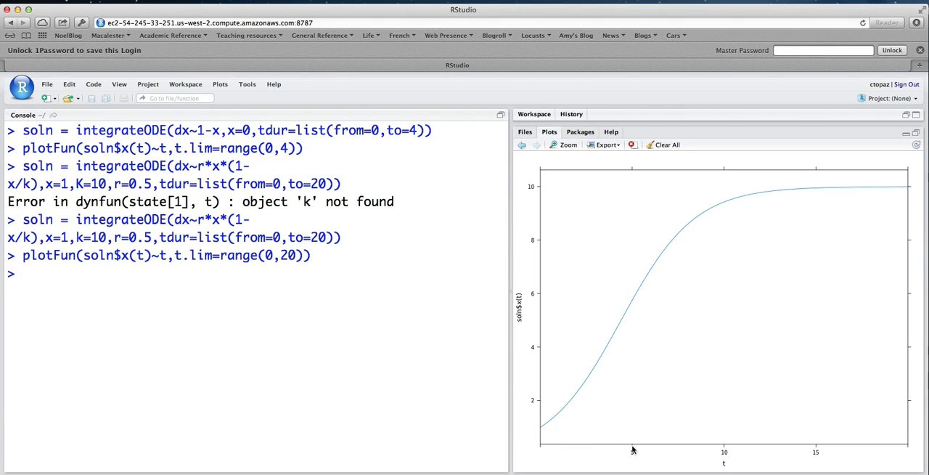
pyautogui.moveTo(618, 326)
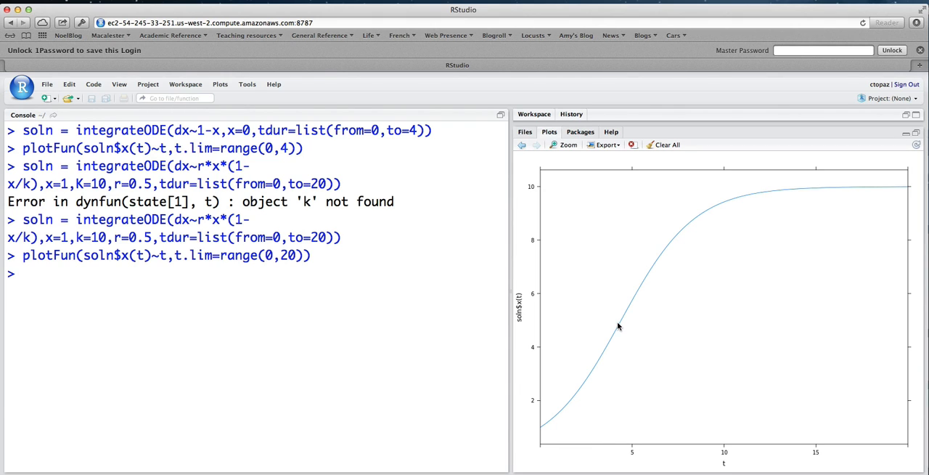
# - Evaluate soln$x(5) in the console, giving 5.751209
pyautogui.write('so')
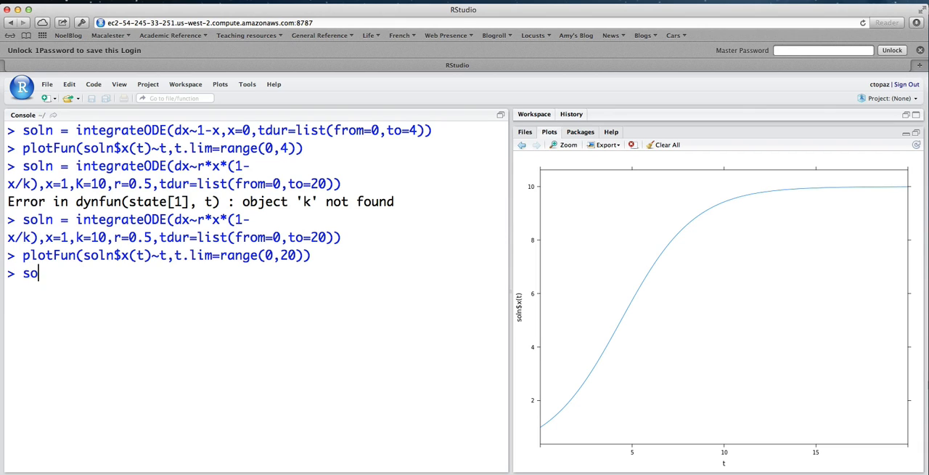
pyautogui.write('ln$')
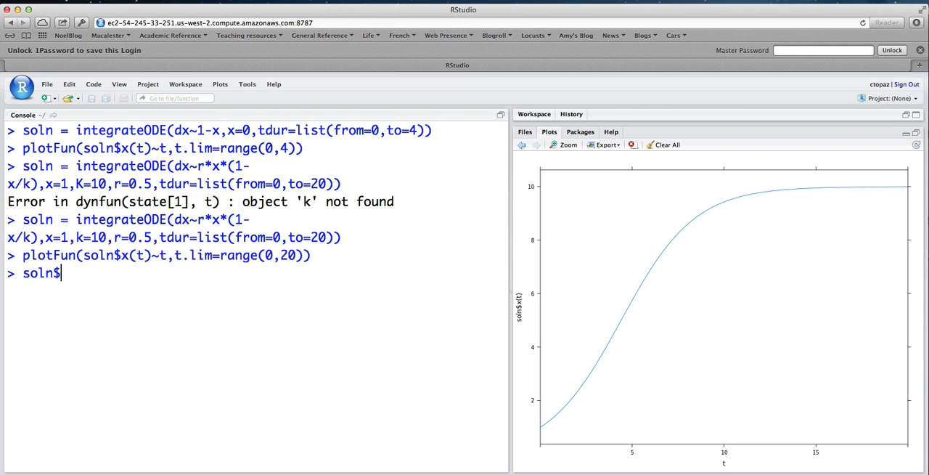
pyautogui.write('x(5)')
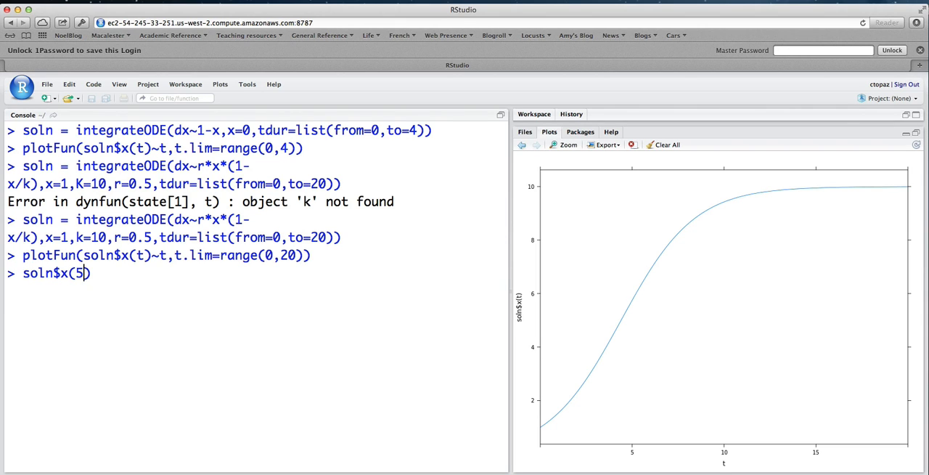
pyautogui.press('Return')
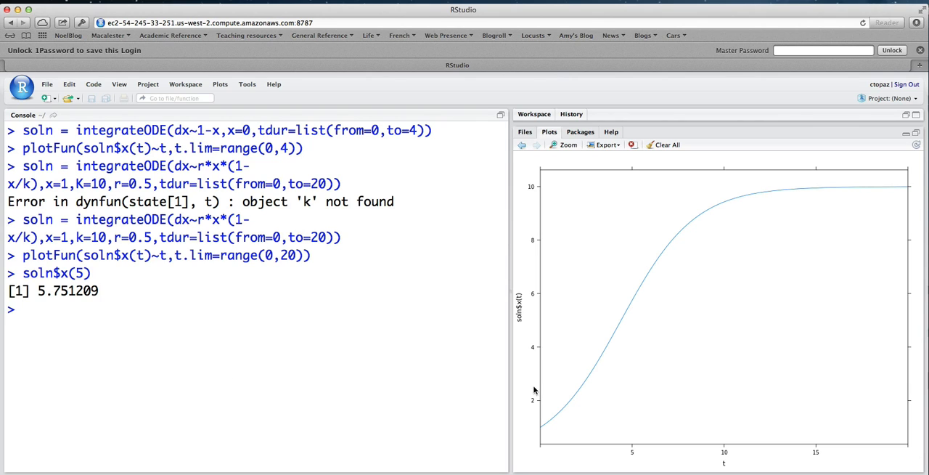
pyautogui.moveTo(631, 308)
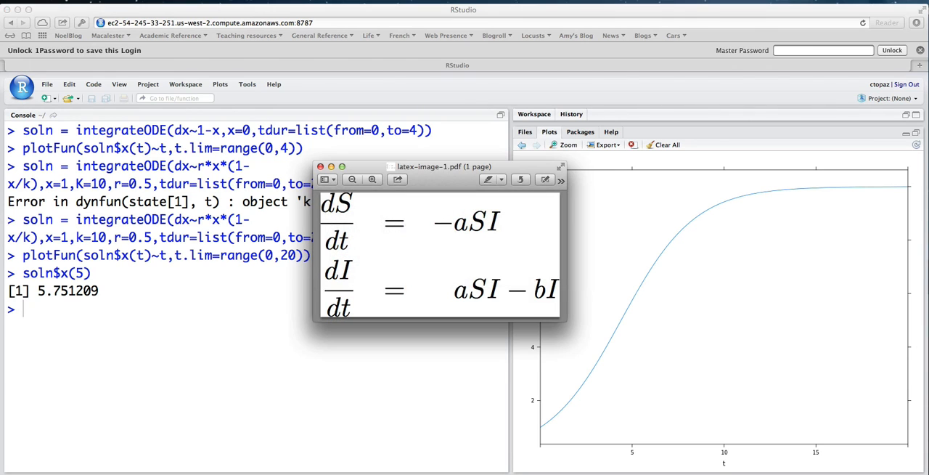
pyautogui.moveTo(524, 238)
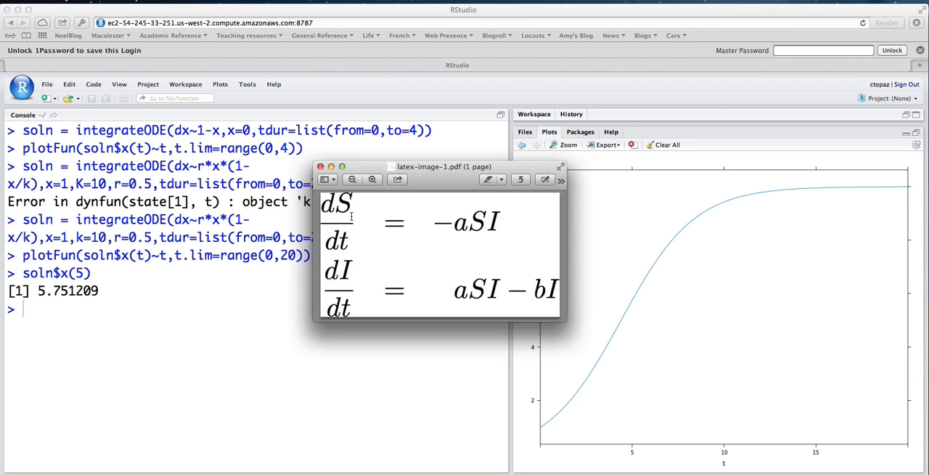
pyautogui.moveTo(531, 318)
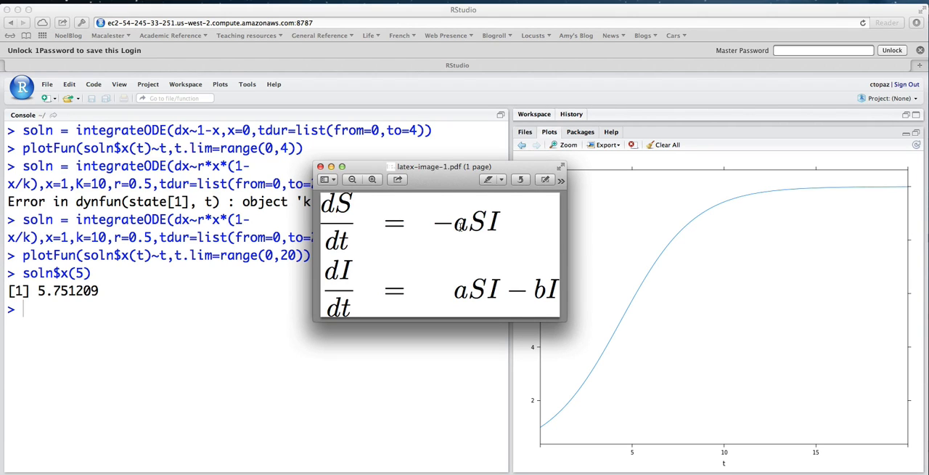
pyautogui.moveTo(457, 231)
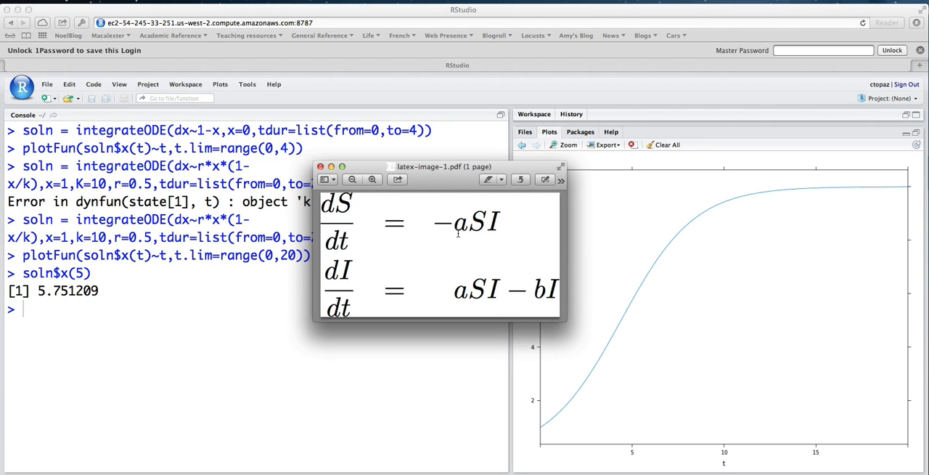
pyautogui.moveTo(534, 298)
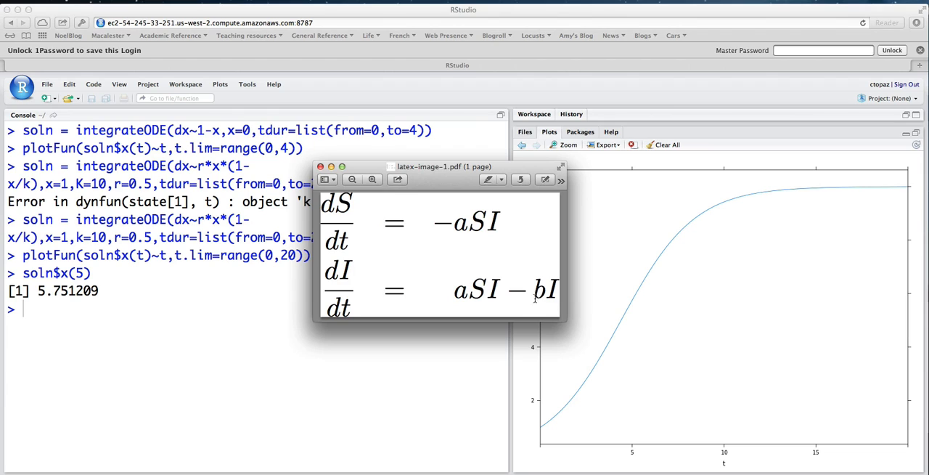
pyautogui.moveTo(535, 296)
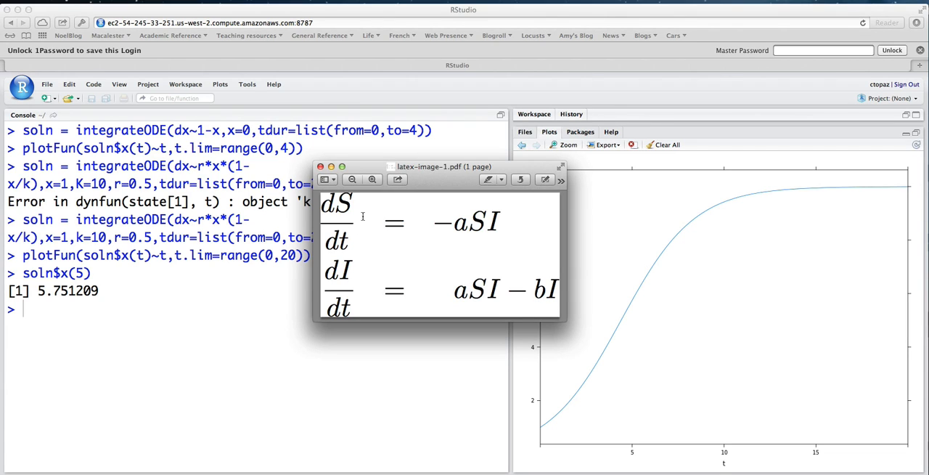
pyautogui.moveTo(463, 264)
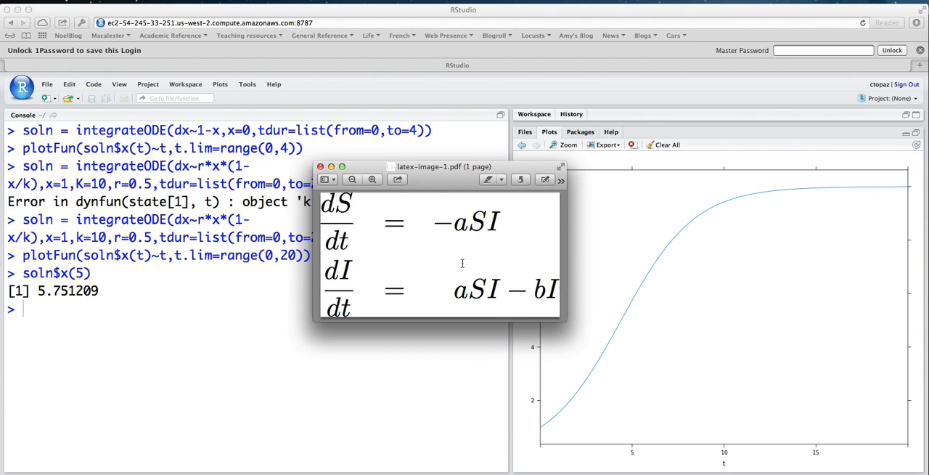
pyautogui.moveTo(305, 295)
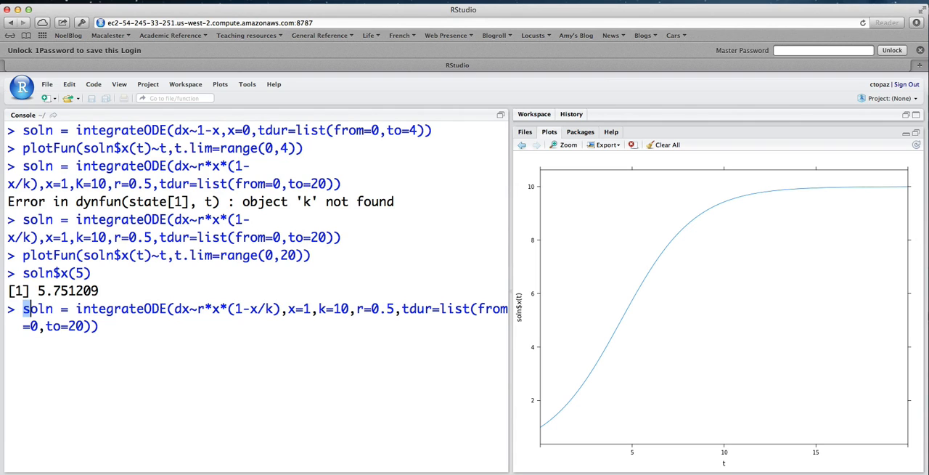
# - Rename the result to epi and enter equations dS~-a*S*I and dI~a*S*I-b*I
pyautogui.doubleClick(37, 308)
pyautogui.write('epi')
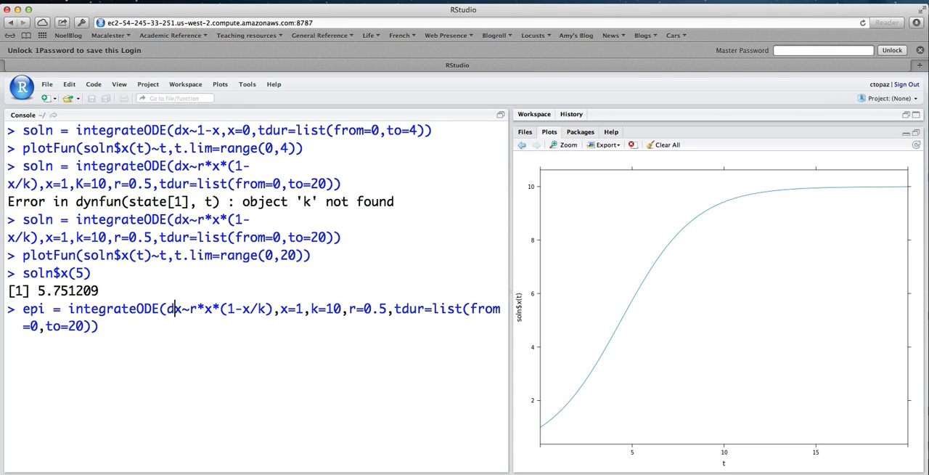
pyautogui.write('S')
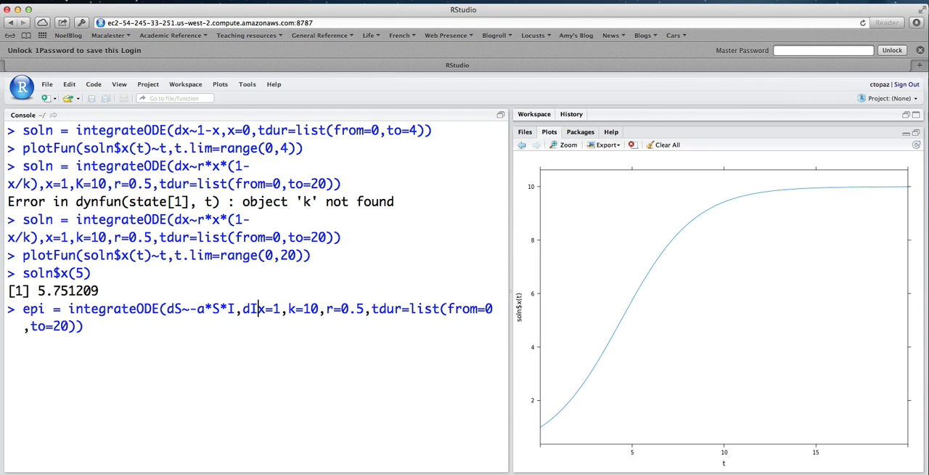
pyautogui.write('~a')
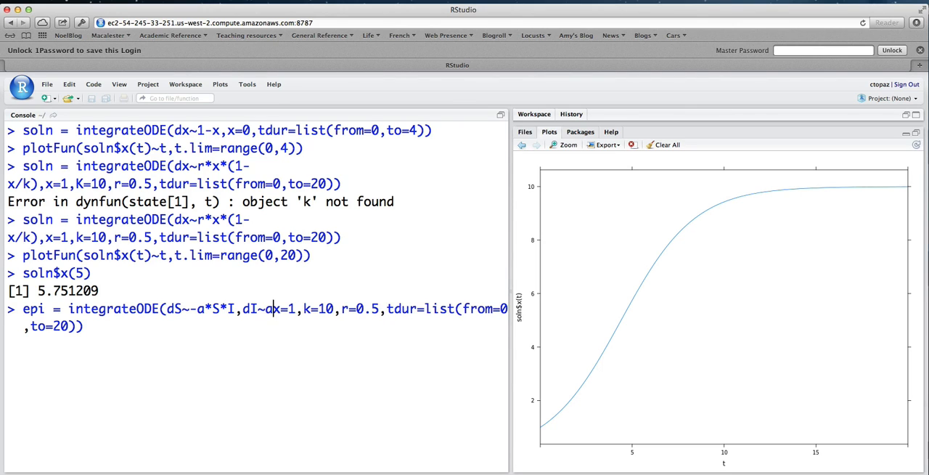
pyautogui.write('*S*I')
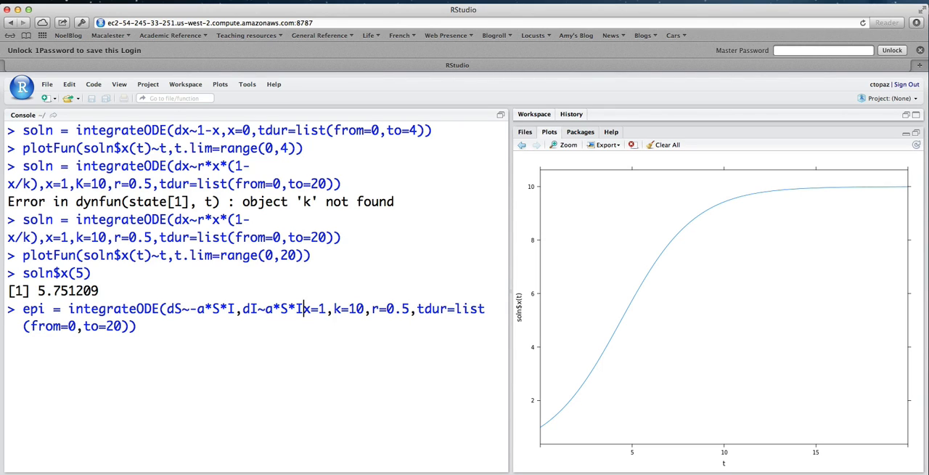
pyautogui.write('-b*I,')
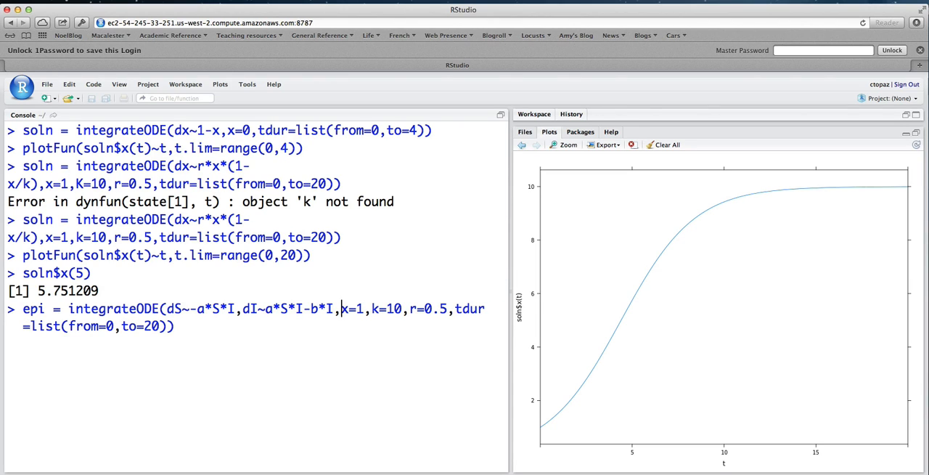
# - Replace the parameters with a=0.0026, b=0.5, S=762, I=1 and run the integration
pyautogui.moveTo(340, 308); pyautogui.dragTo(424, 309)
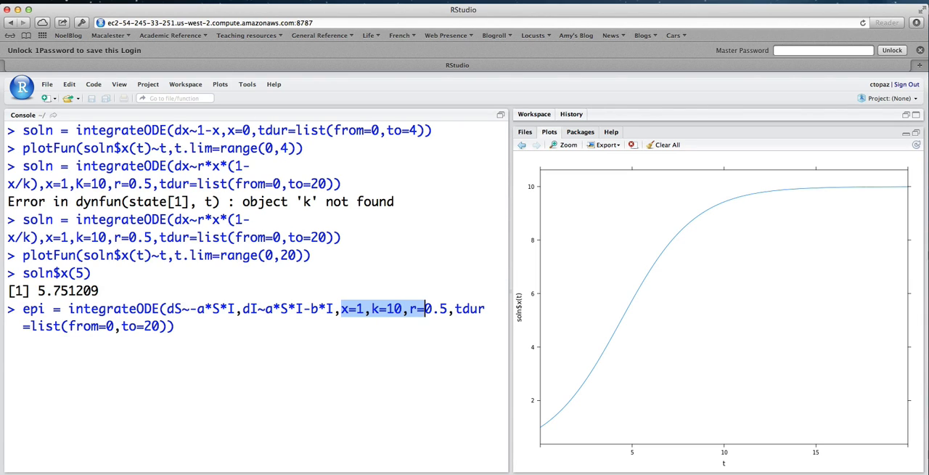
pyautogui.write('a')
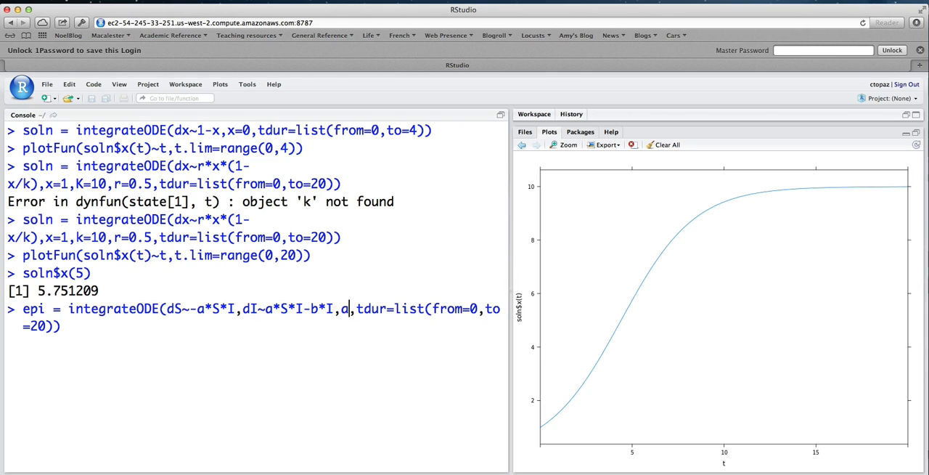
pyautogui.write('=0.0026,')
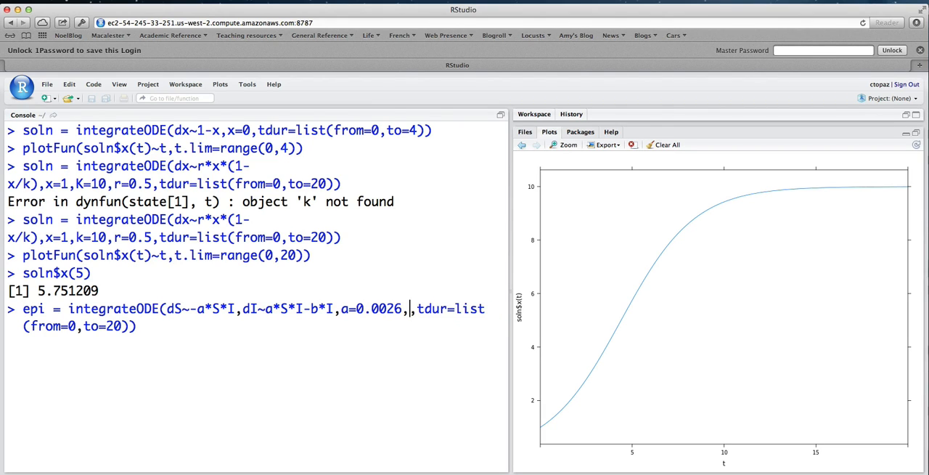
pyautogui.write('b')
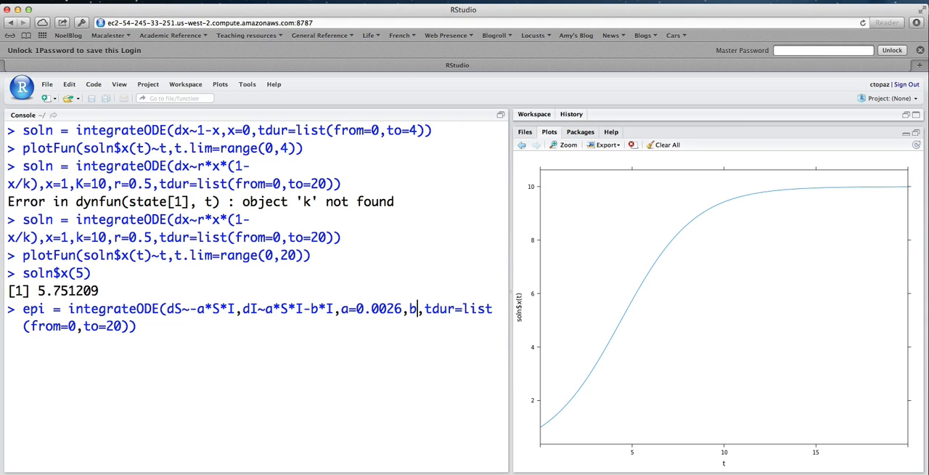
pyautogui.write('=0.5')
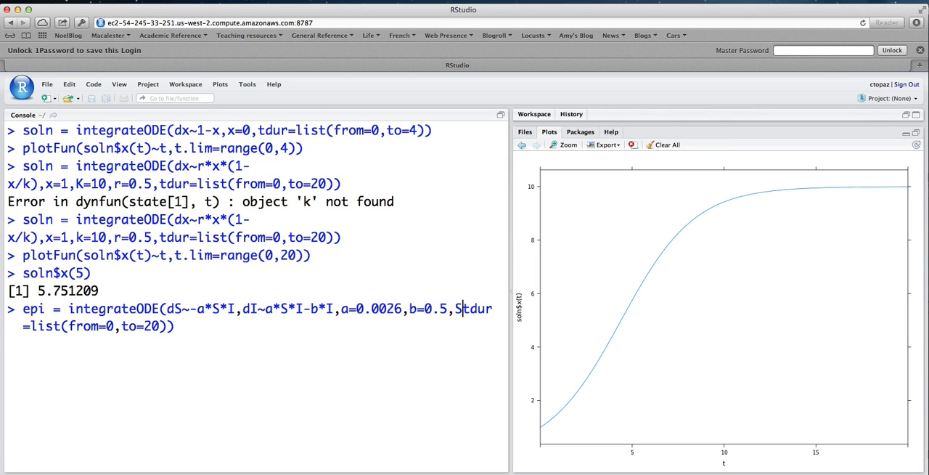
pyautogui.write('762')
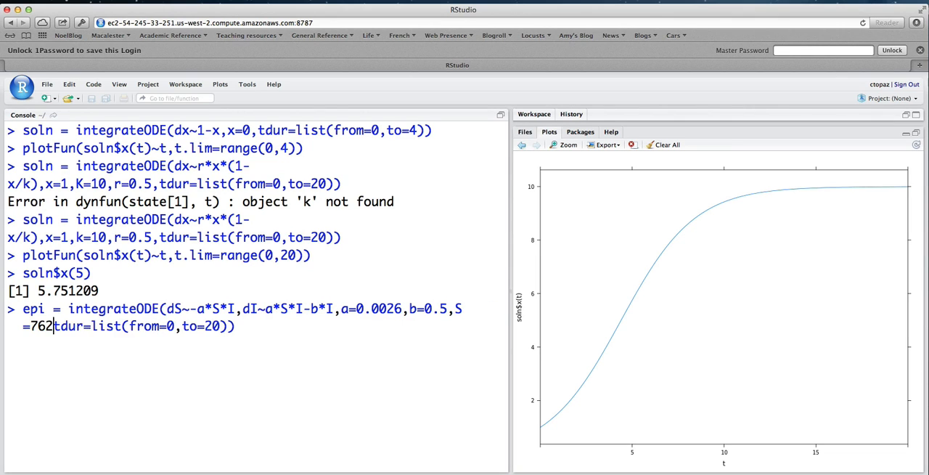
pyautogui.write(',I=1')
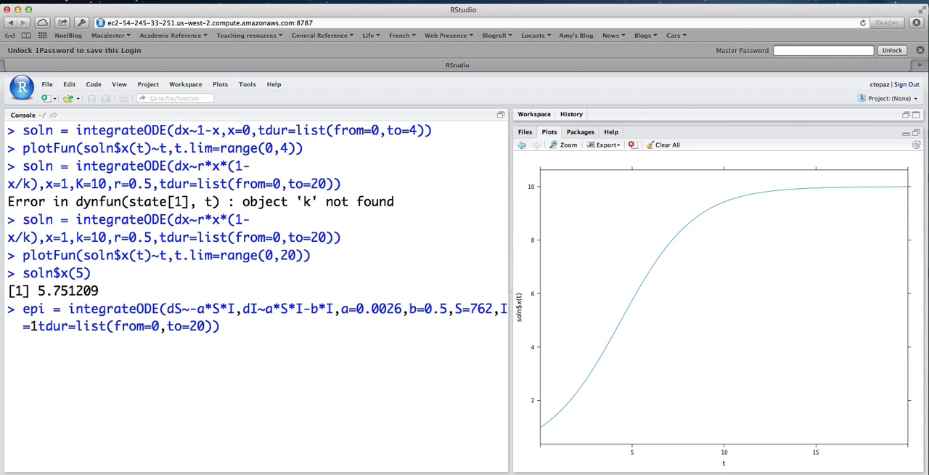
pyautogui.write(',')
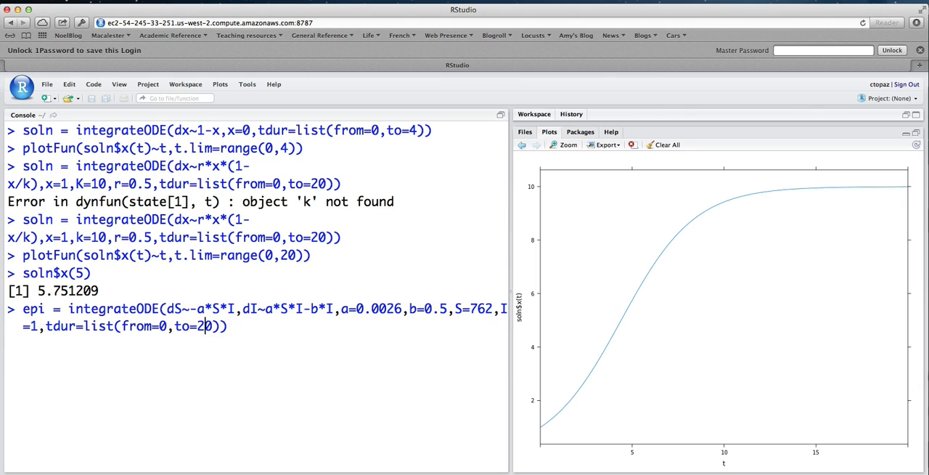
pyautogui.press('enter')
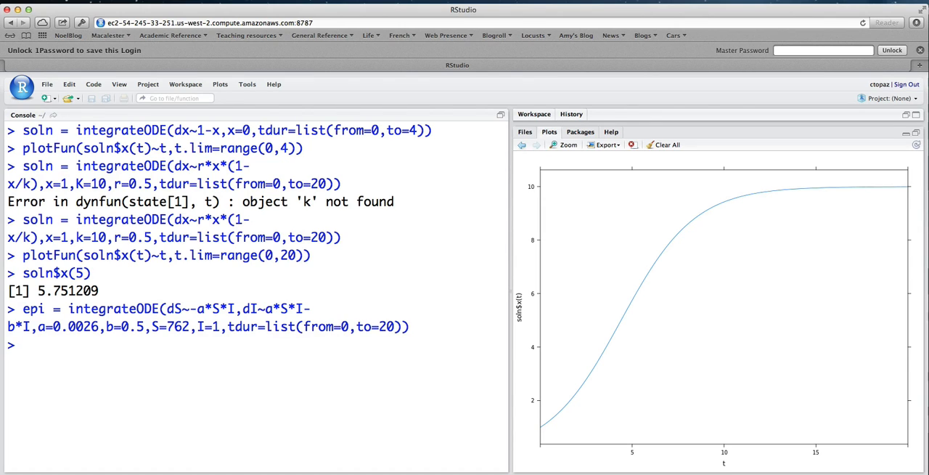
# - Plot epi$S(t) against t with t.lim=range(0,20)
pyautogui.write('epi')
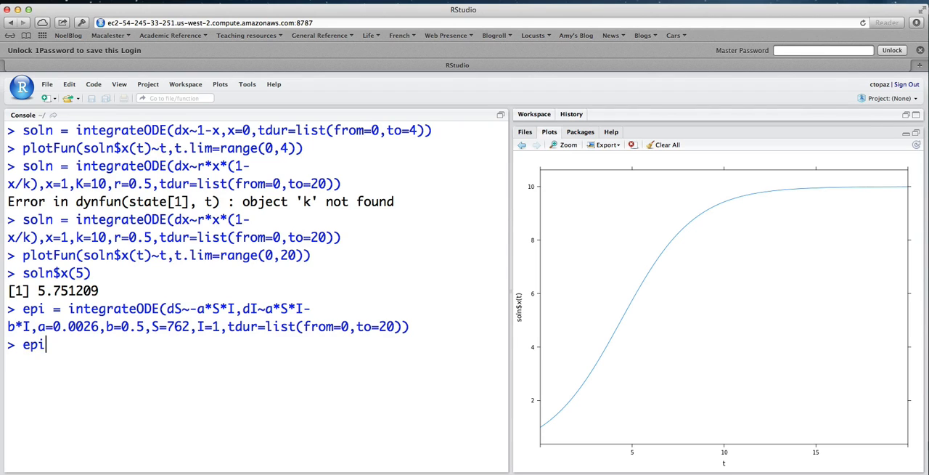
pyautogui.write('$S')
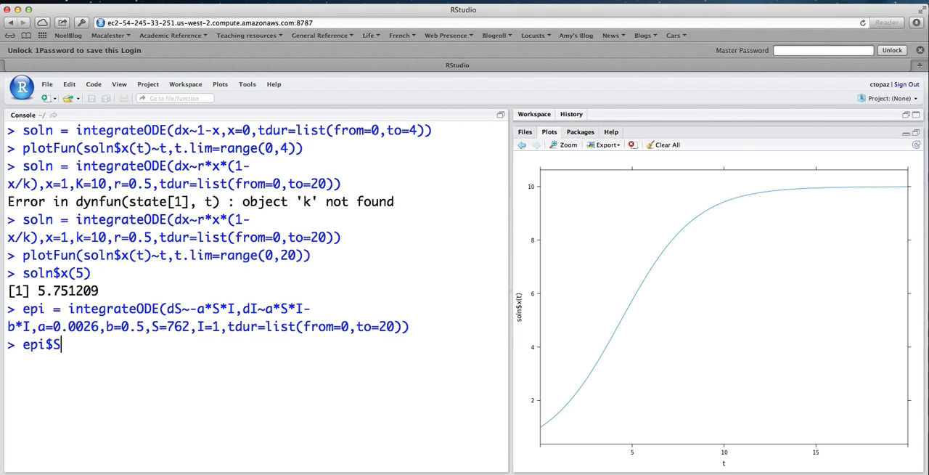
pyautogui.write('(t)~t')
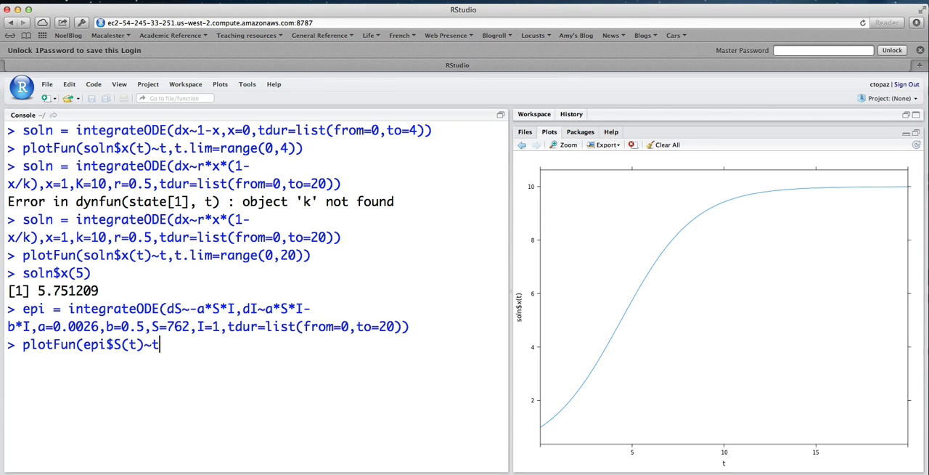
pyautogui.write(',t.lim')
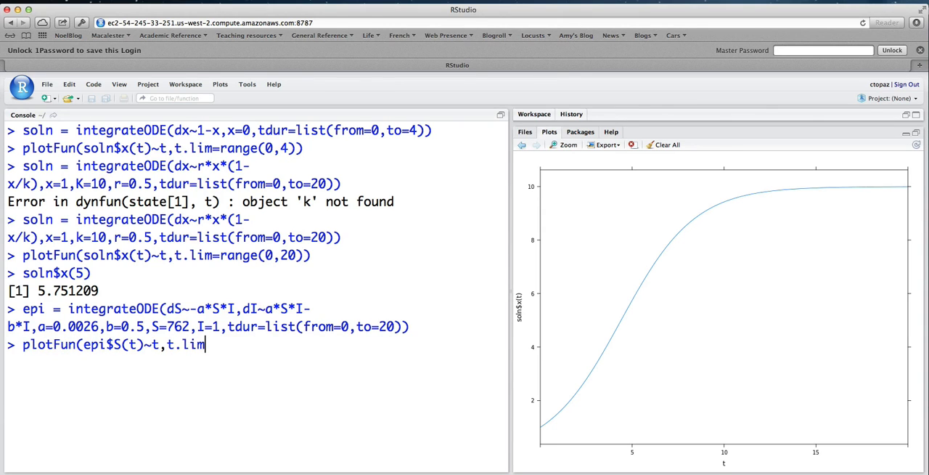
pyautogui.write('=range(0,20))')
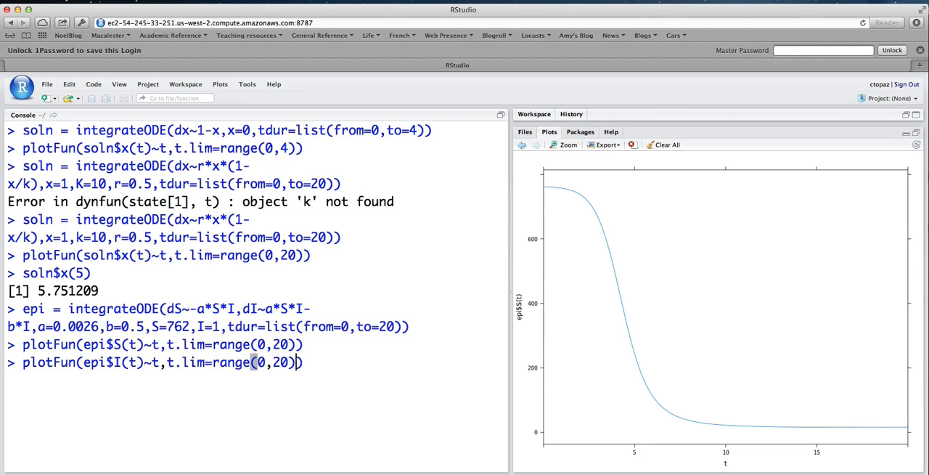
# - Overlay epi$I(t) in red using add=TRUE and col="red"
pyautogui.write(',add=T')
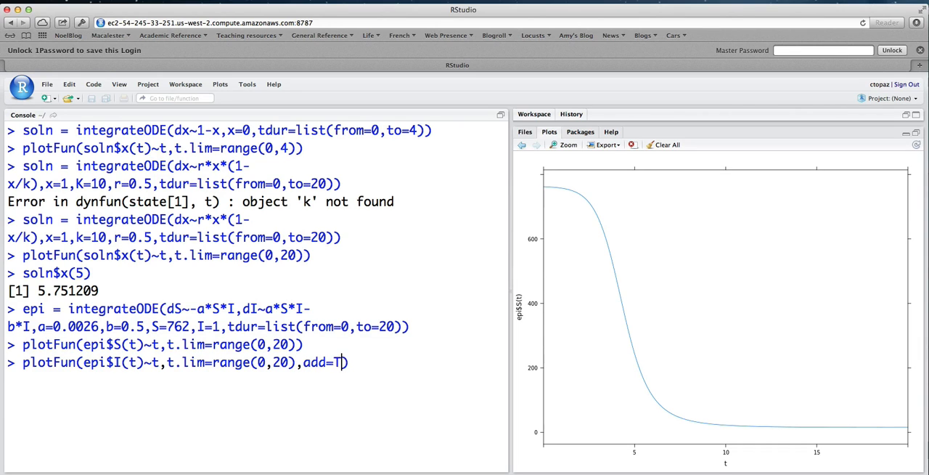
pyautogui.write('RUE,')
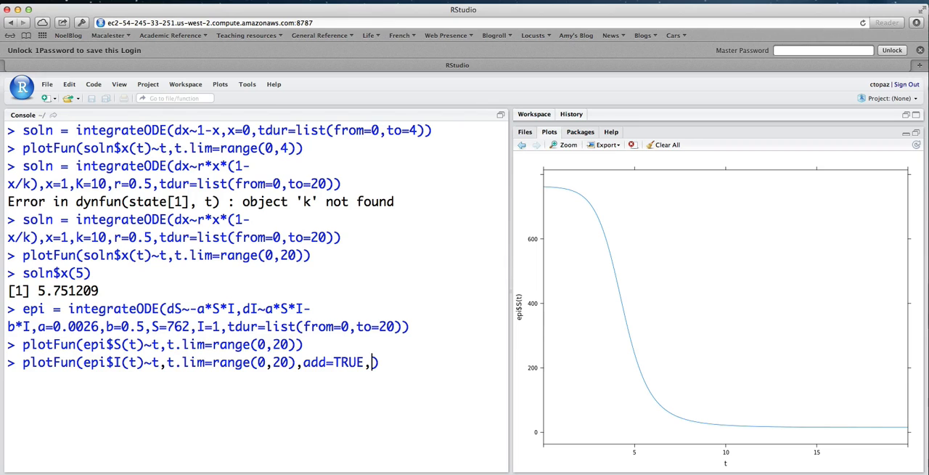
pyautogui.write('col=')
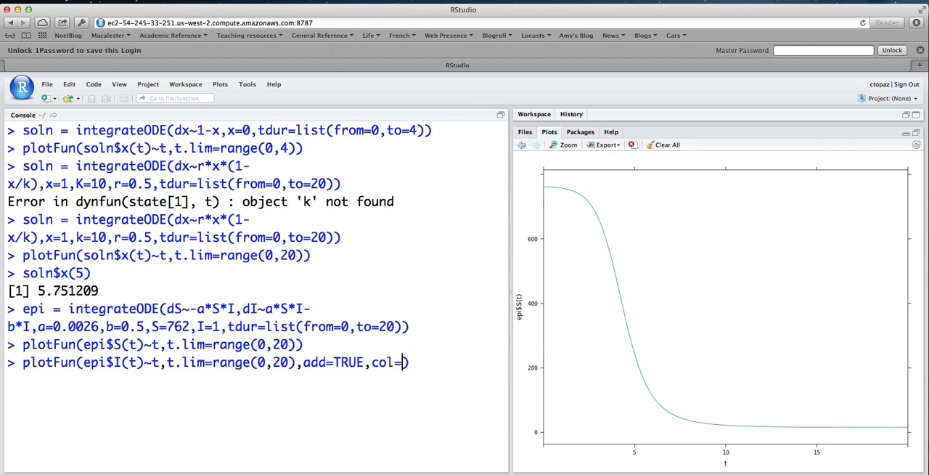
pyautogui.write("'")
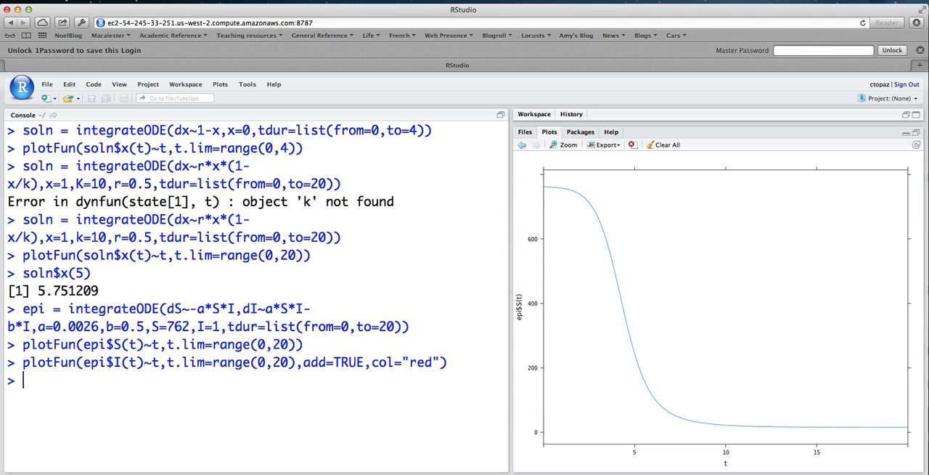
pyautogui.press('Return')
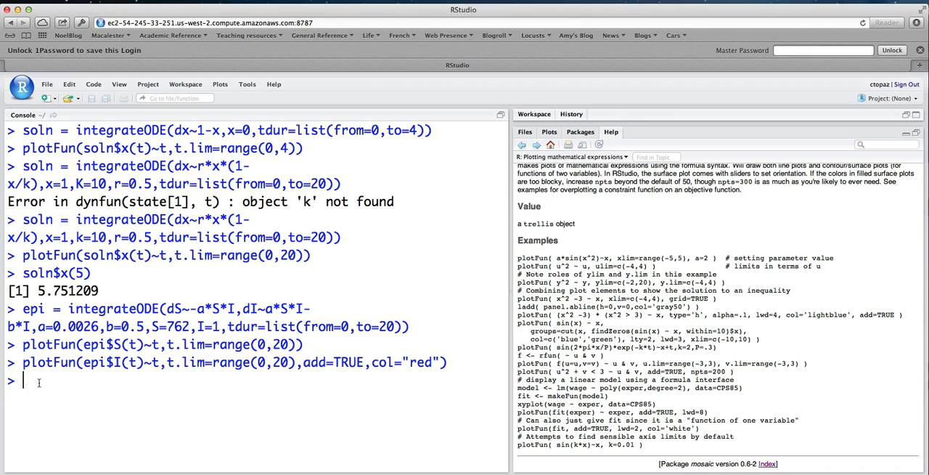
# - Fetch mPP.R and then DiffEQ.R with fetchData
pyautogui.write('fetchData')
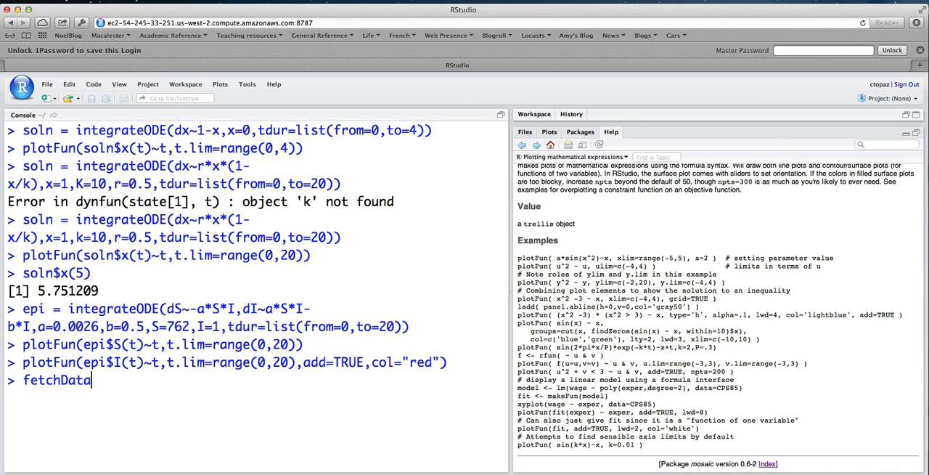
pyautogui.write('(:)')
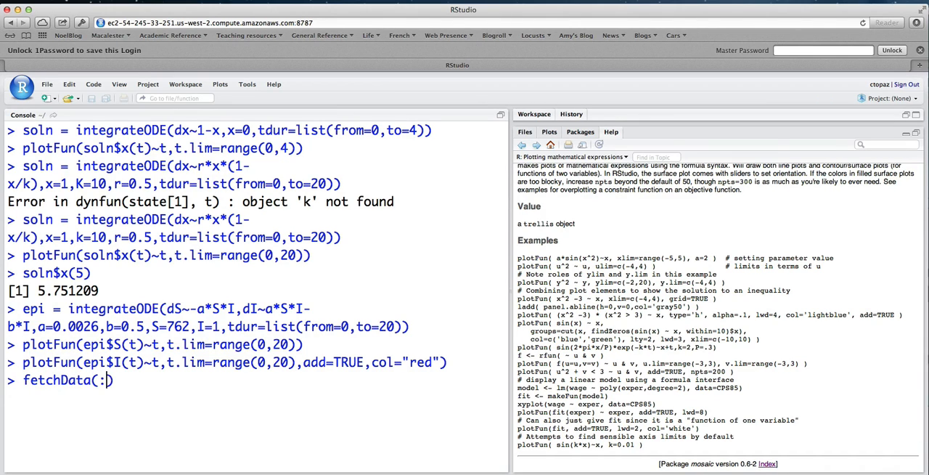
pyautogui.write('"')
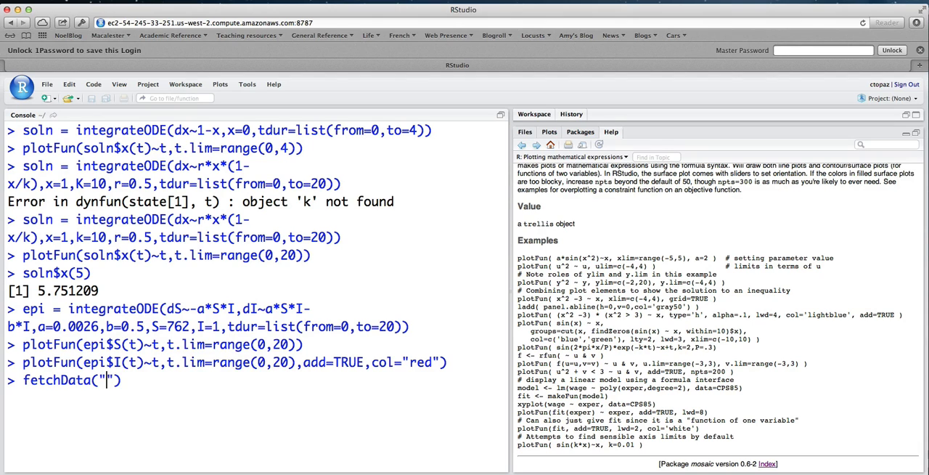
pyautogui.write('mPP.R')
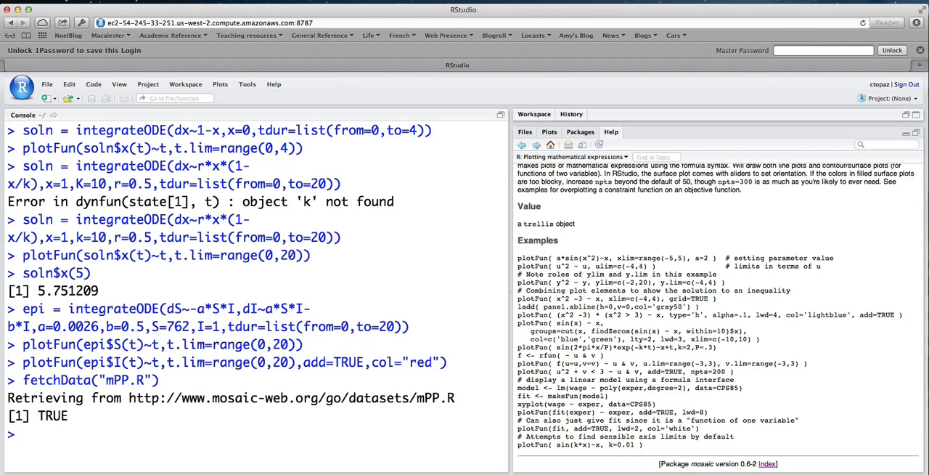
pyautogui.write('fetchData(')
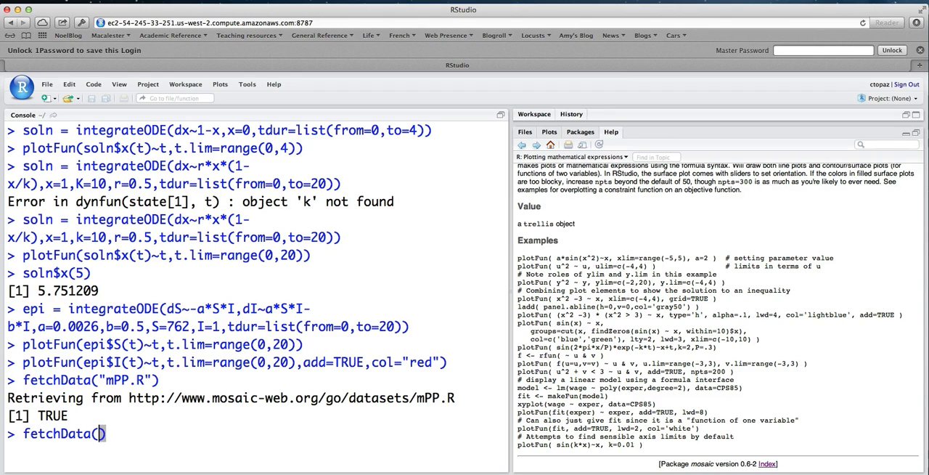
pyautogui.write('DiffEQ.R')
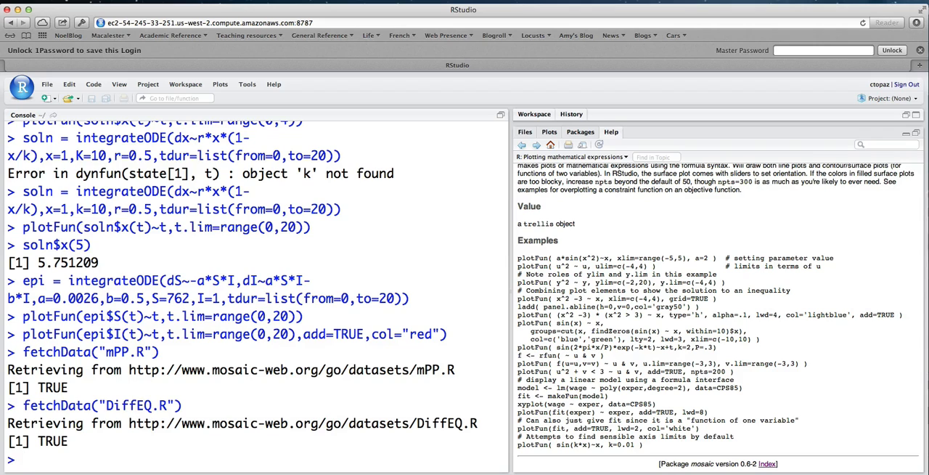
# - Begin SIR = function(S,I) with parameters a=0.0026 and b=0.5
pyautogui.write('SIR')
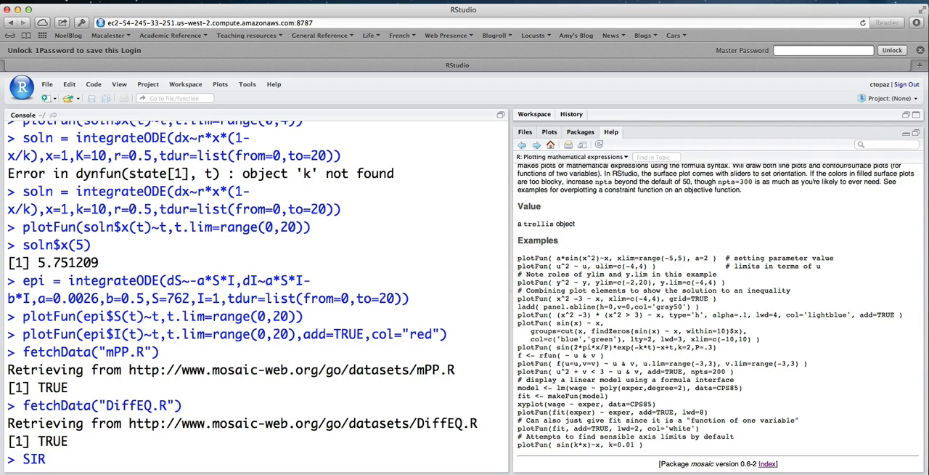
pyautogui.write('=')
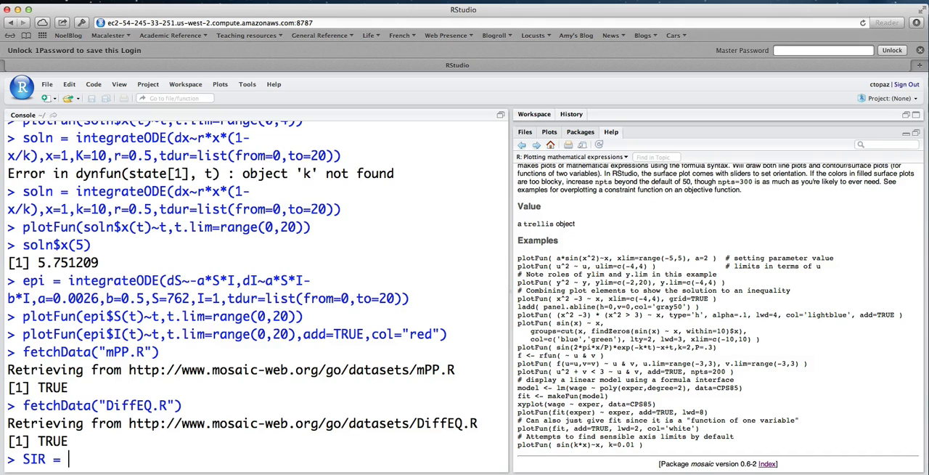
pyautogui.write('function(')
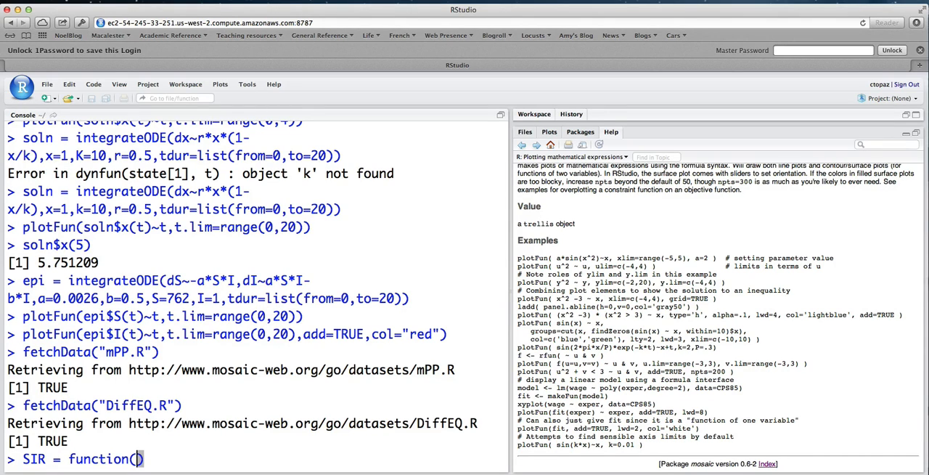
pyautogui.write('S,I')
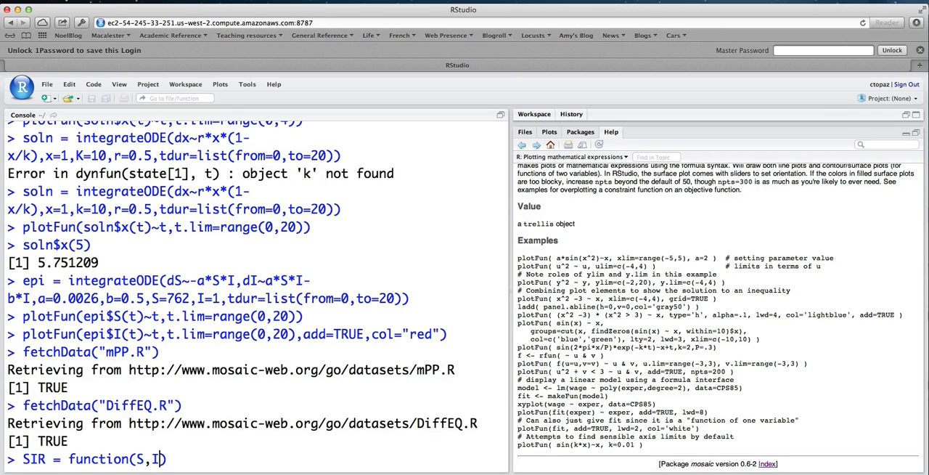
pyautogui.write('{')
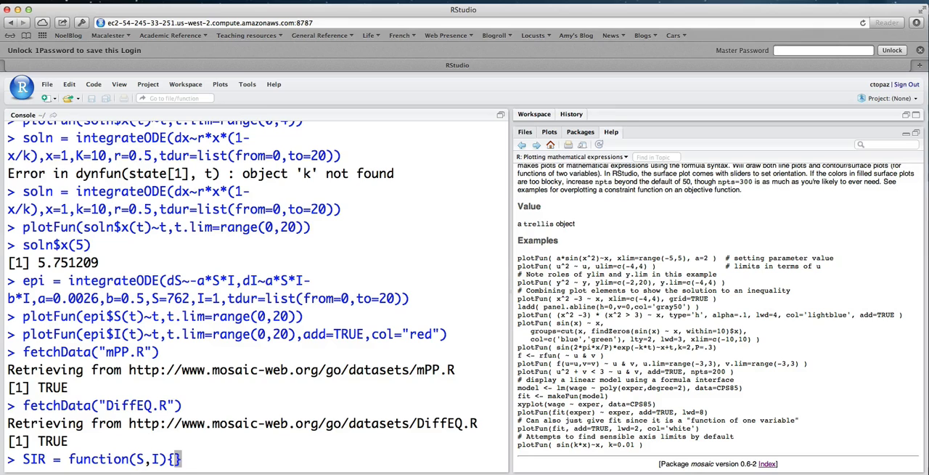
pyautogui.write('a=0.0026; b=')
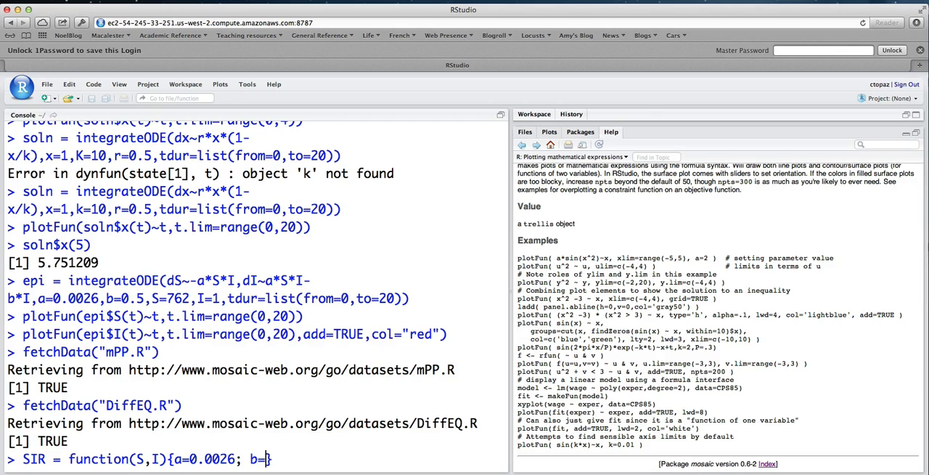
pyautogui.write('0.5}')
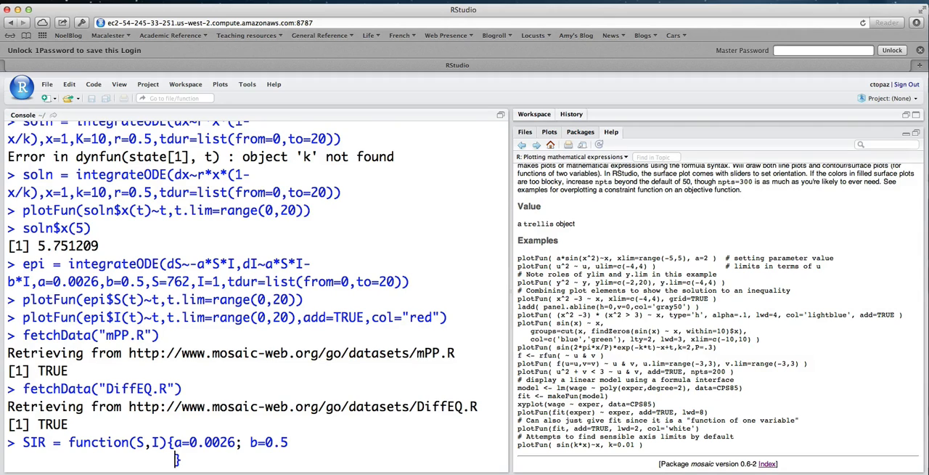
# - Add dS = -a*S*I, dI = a*S*I - b*I, and return(c(dS,dI)) to the function
pyautogui.write('dS = -')
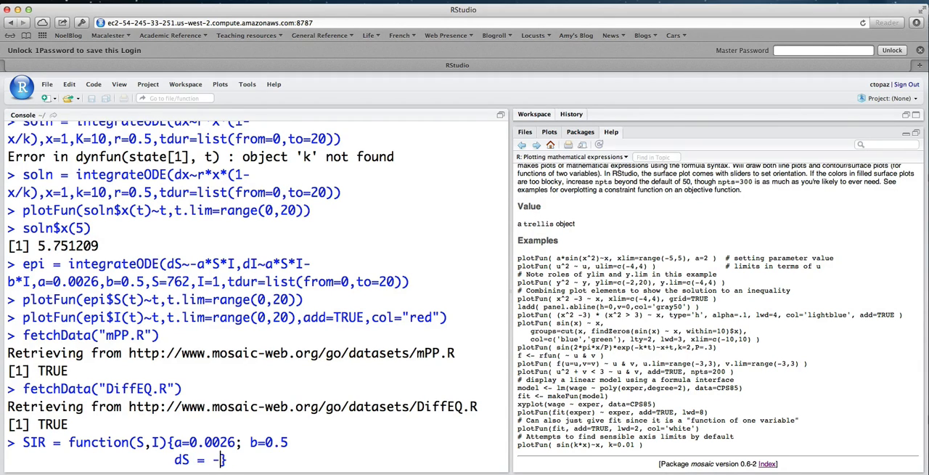
pyautogui.write('a*S*I;')
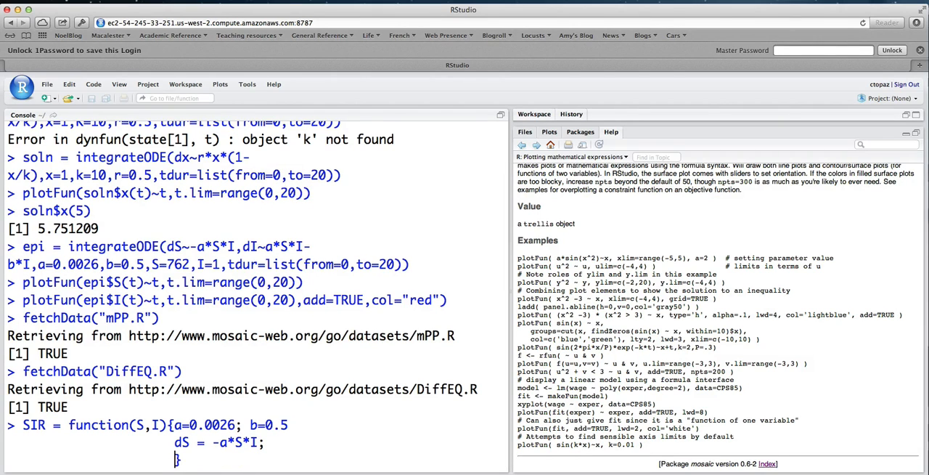
pyautogui.write('dI = a')
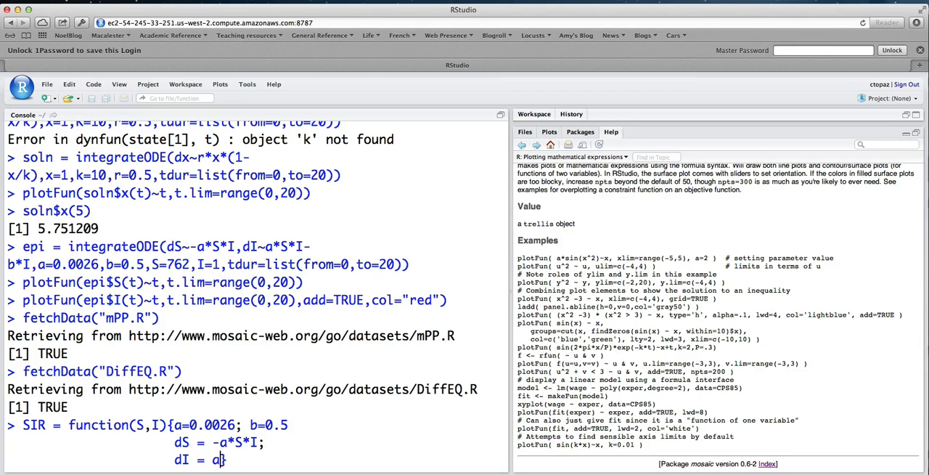
pyautogui.write('*S*}')
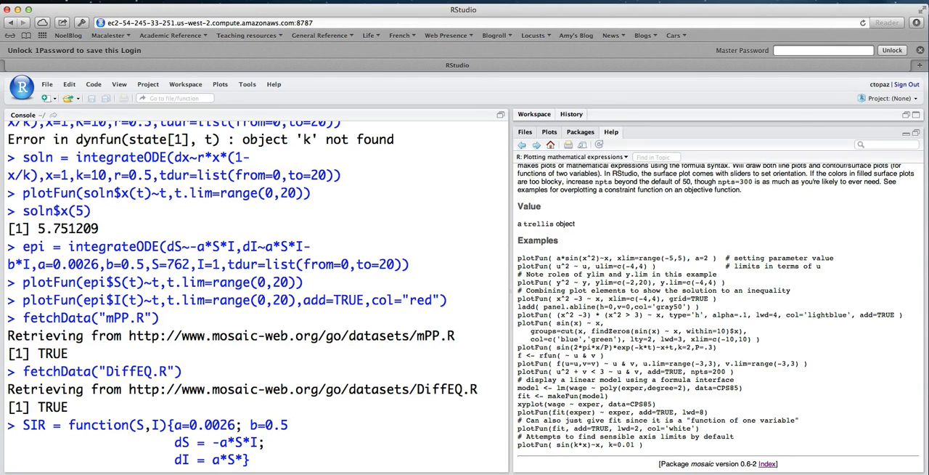
pyautogui.write('- b*I;')
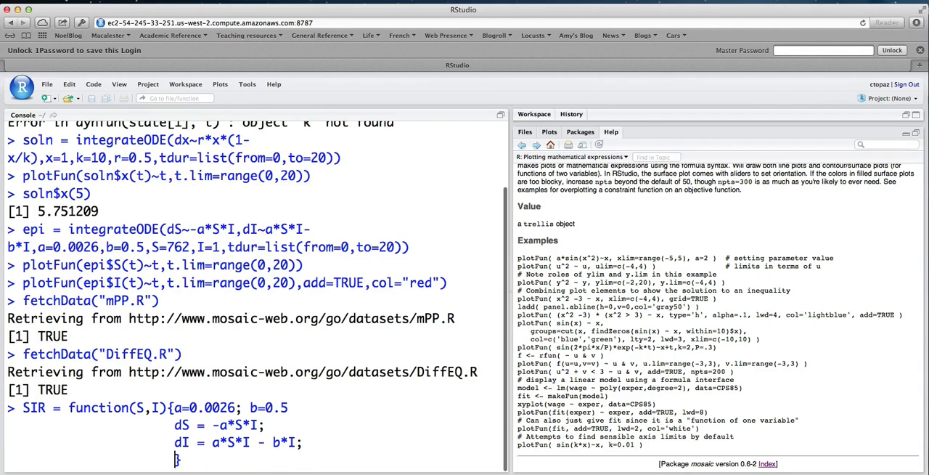
pyautogui.write('return(c')
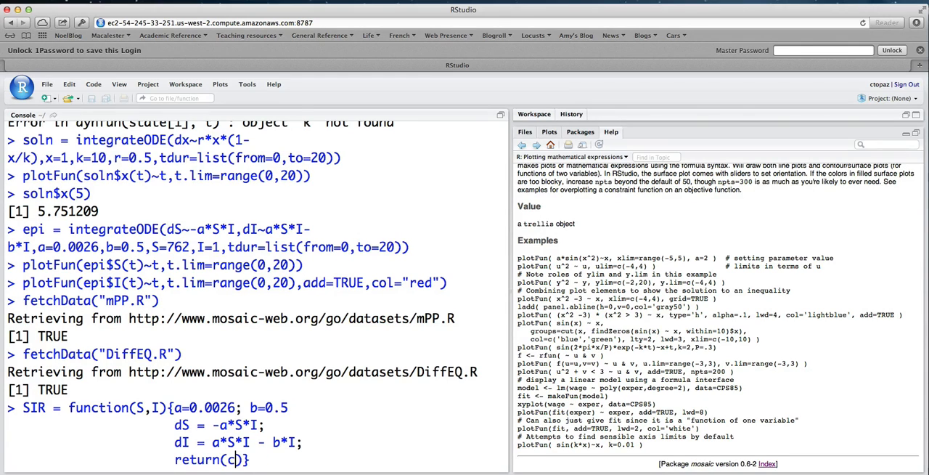
pyautogui.write('(dS,')
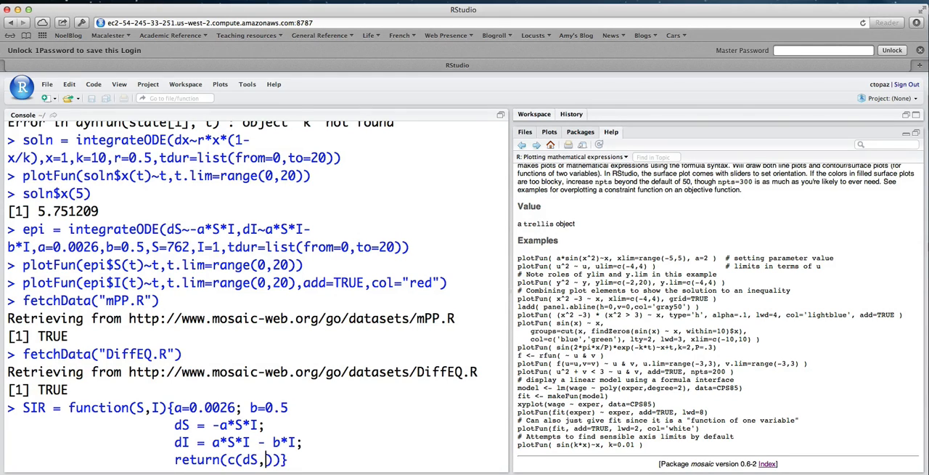
pyautogui.write('dI')
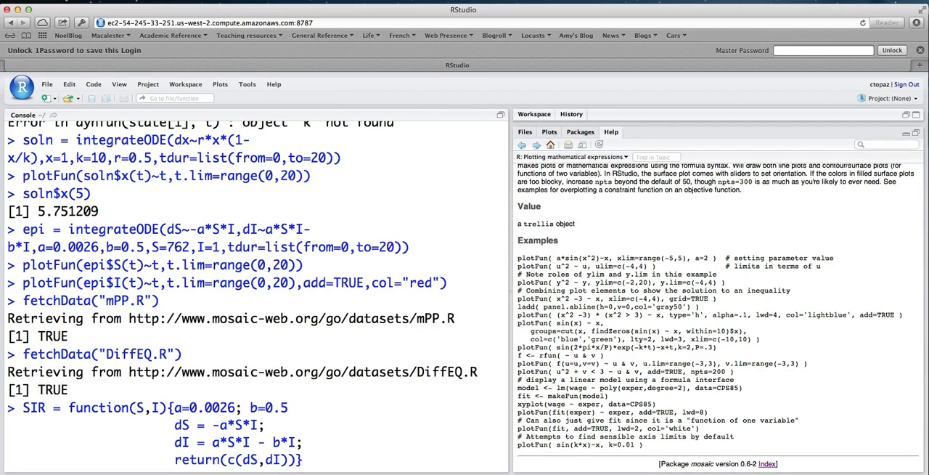
pyautogui.write(';')
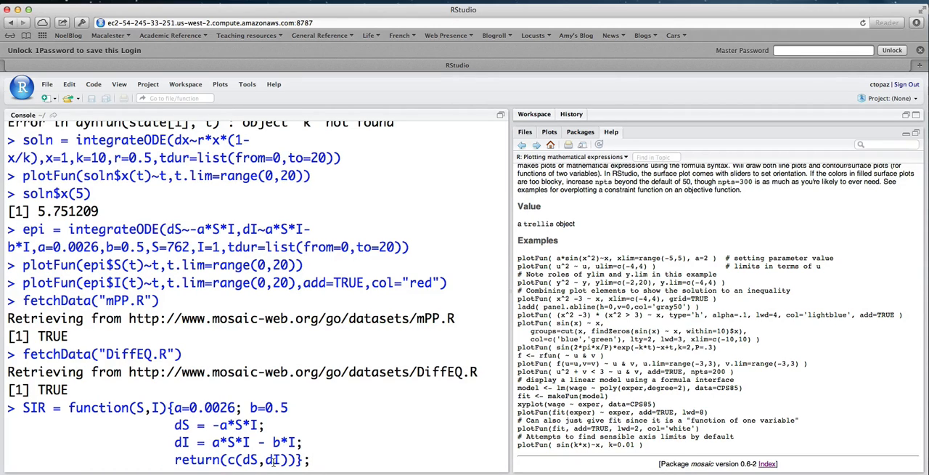
# - Run the SIR function definition and start the mPP(DE=SIR) command
pyautogui.press('Return')
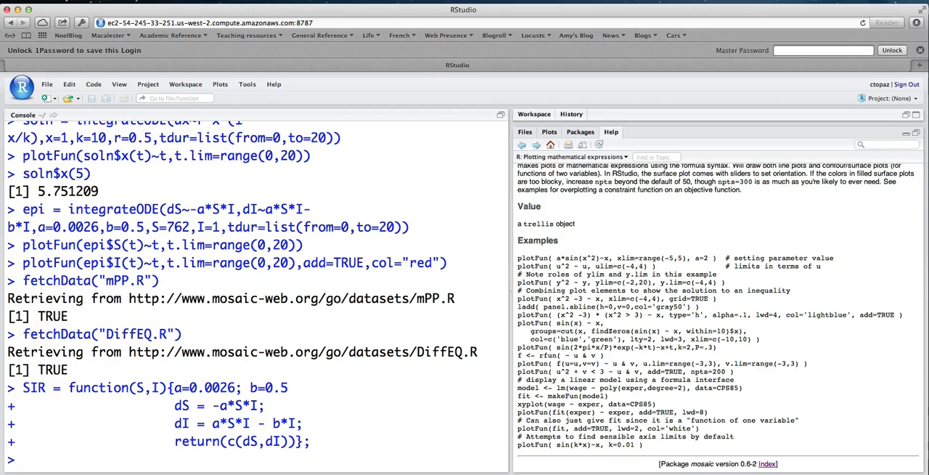
pyautogui.write('mPP')
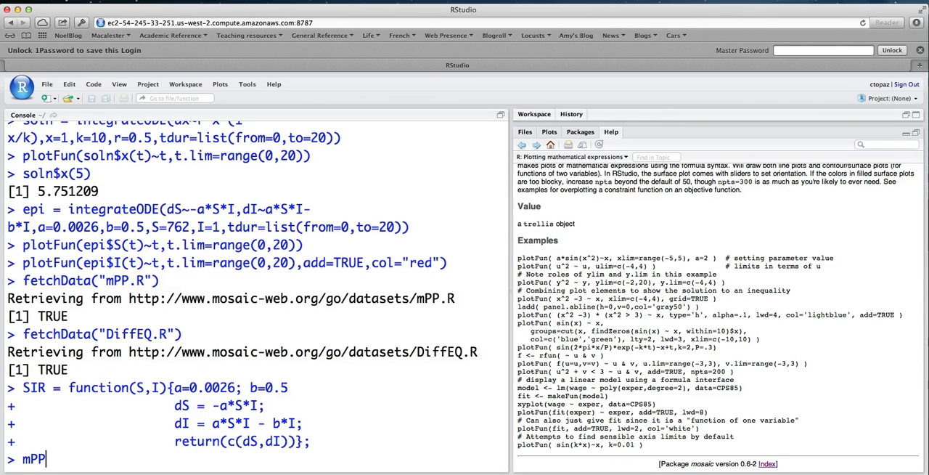
pyautogui.write('(D')
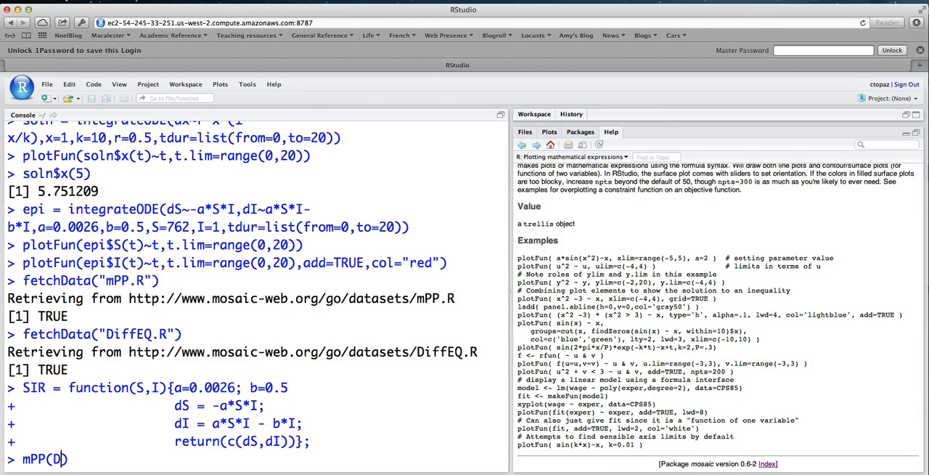
pyautogui.write('=SIR)')
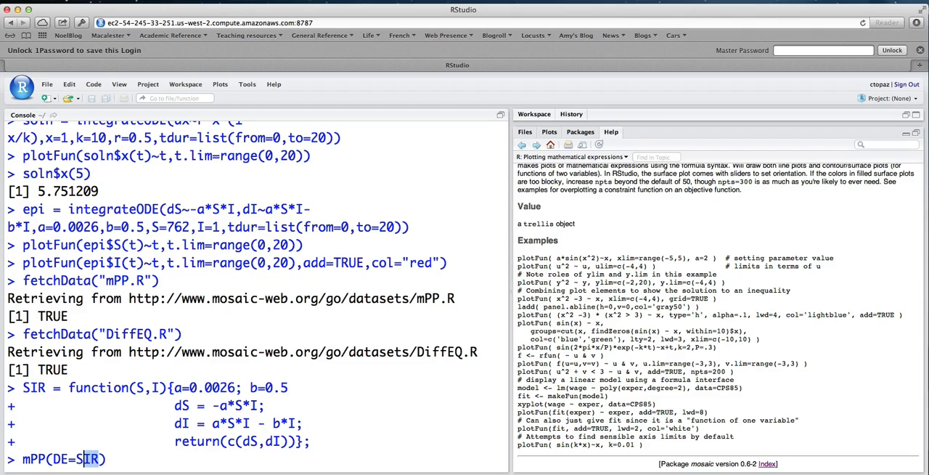
# - Add xlim=c(0,1000) and ylim=c(0,1000) to the mPP command
pyautogui.doubleClick(88, 458)
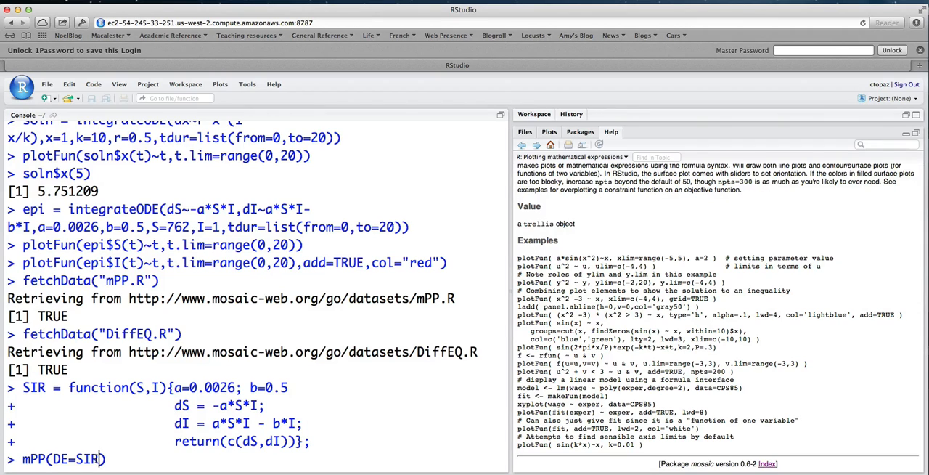
pyautogui.write(',clim')
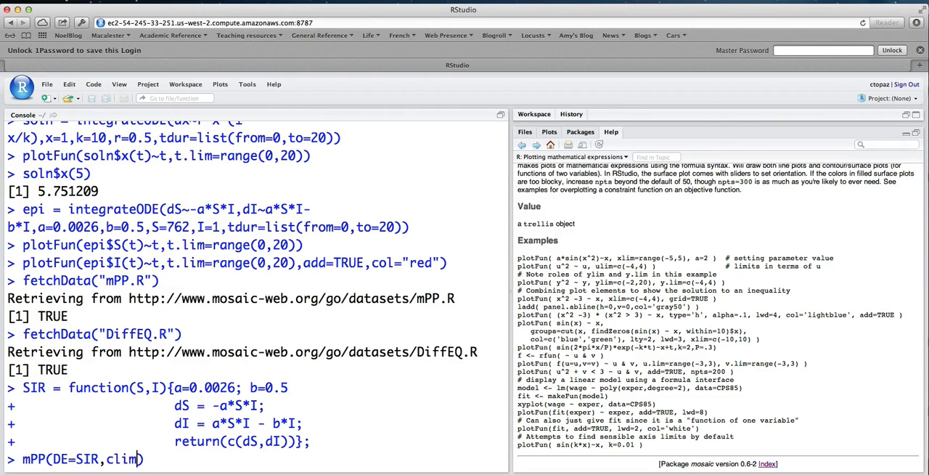
pyautogui.write('xlim')
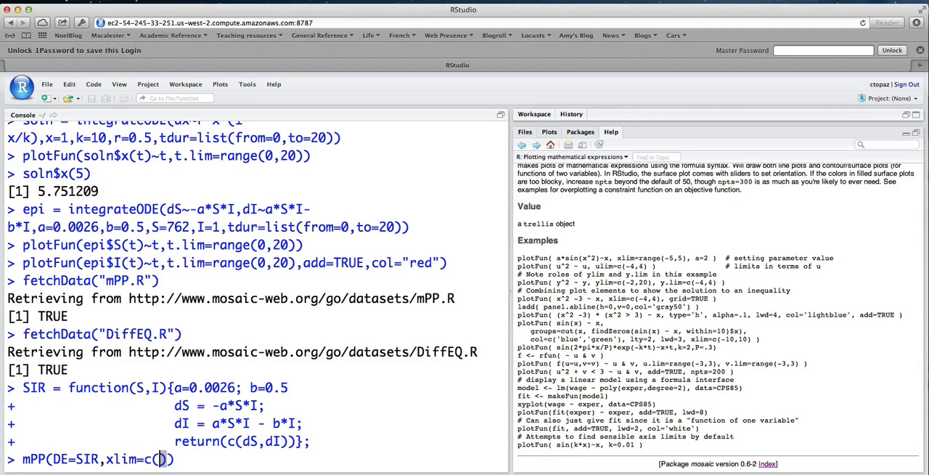
pyautogui.write('0,')
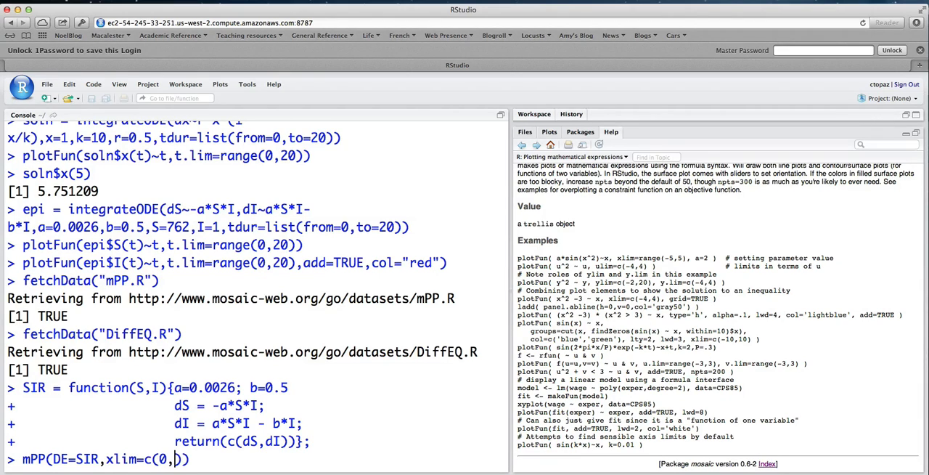
pyautogui.write('1000')
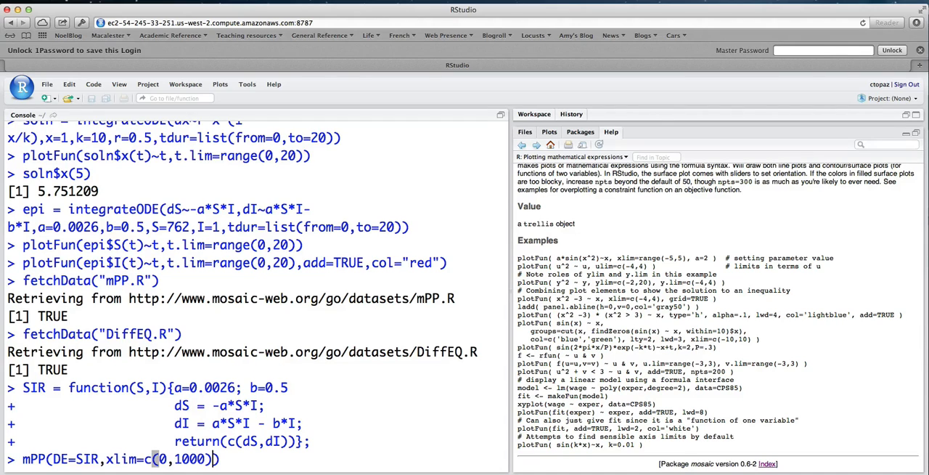
pyautogui.write(',ylim=')
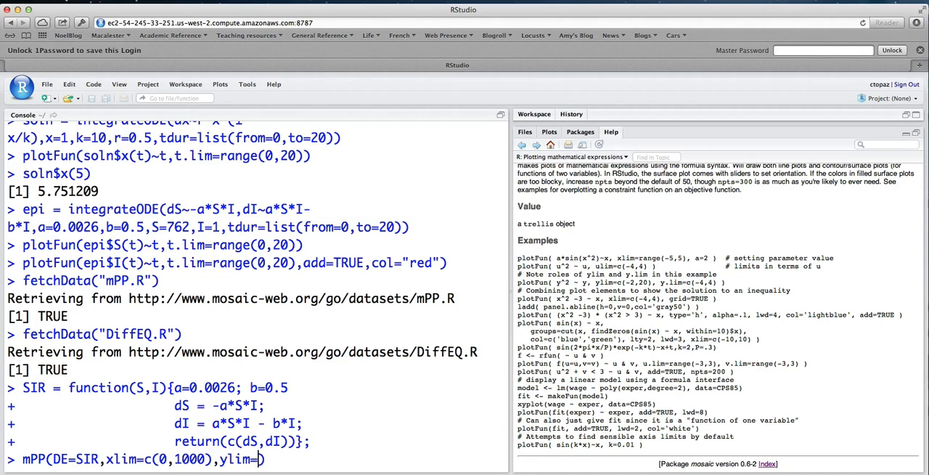
pyautogui.write(')')
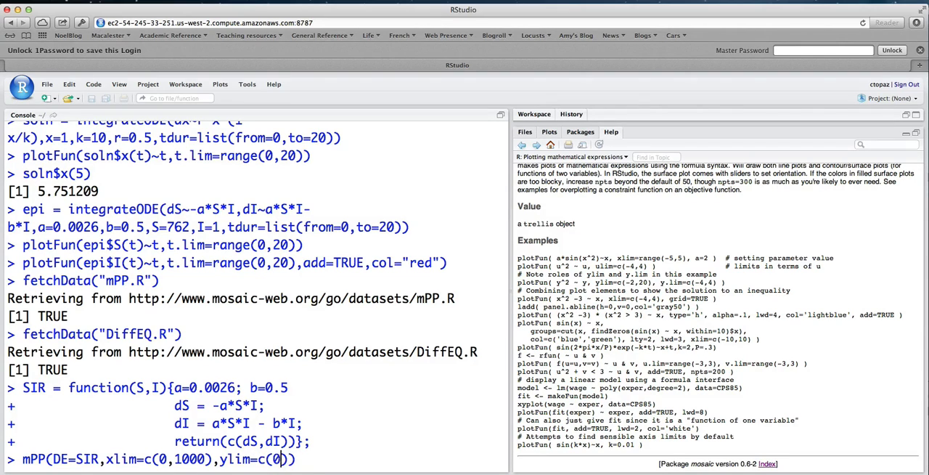
pyautogui.write('1000')
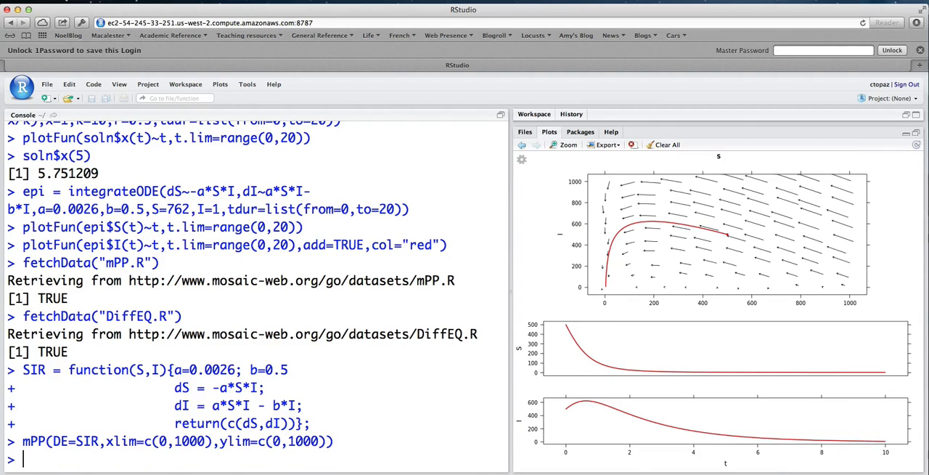
pyautogui.moveTo(600, 253)
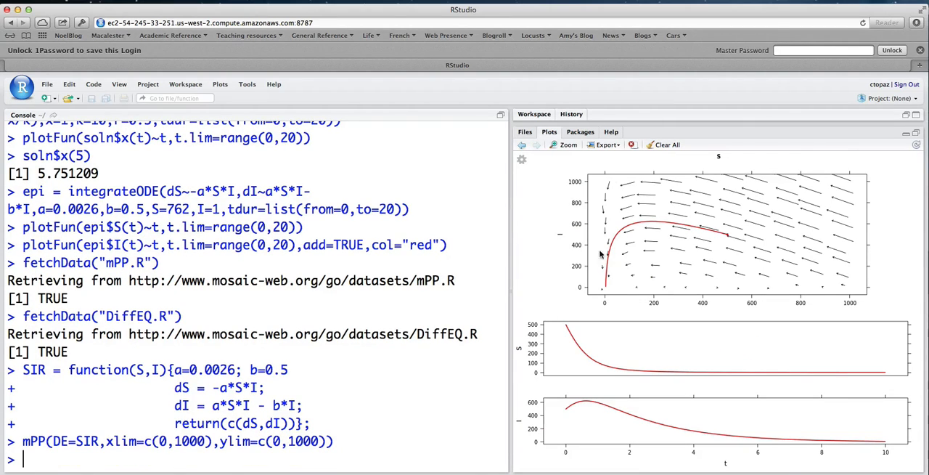
pyautogui.moveTo(723, 265)
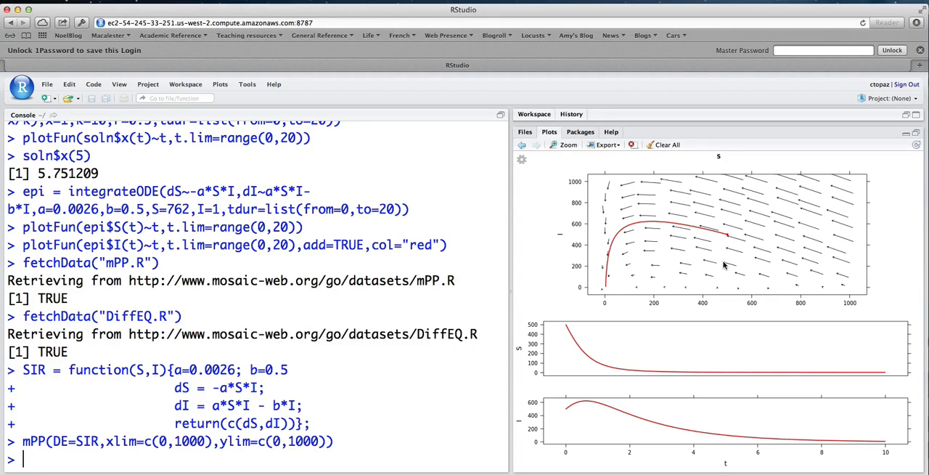
pyautogui.moveTo(621, 199)
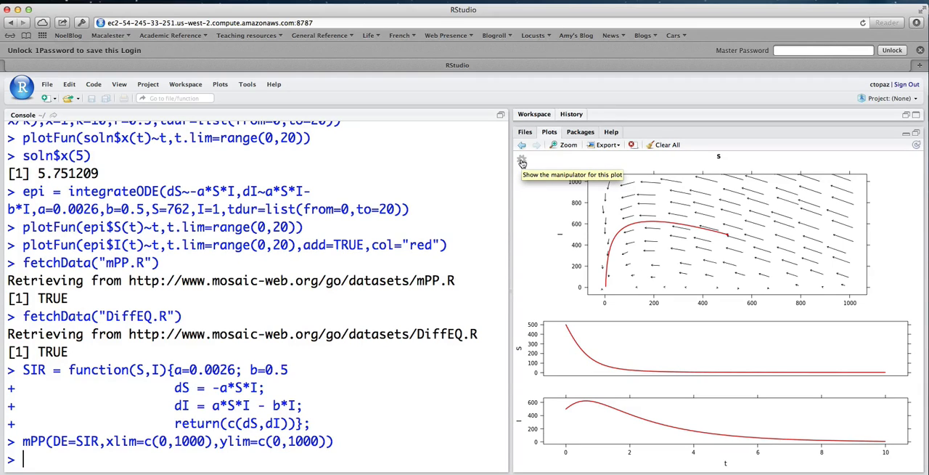
# - Show the SIR plot's Manipulate sliders, with S Start and I Start at 500
pyautogui.click(521, 161)
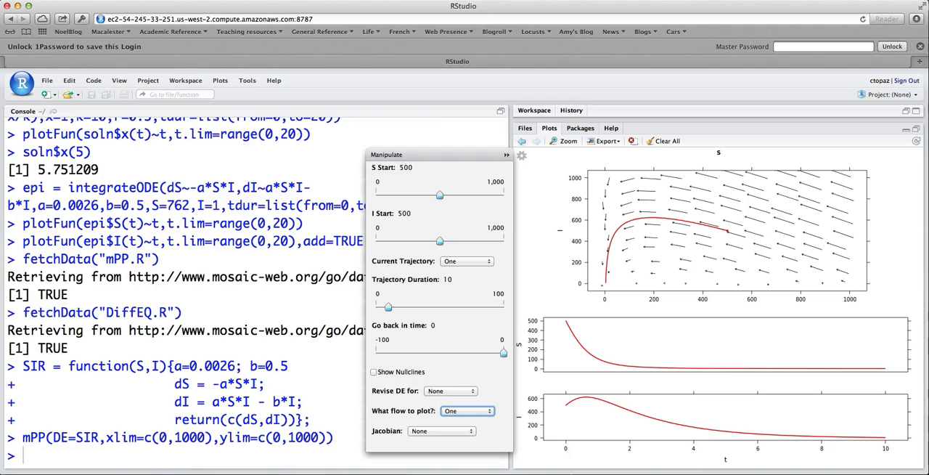
pyautogui.moveTo(537, 70)
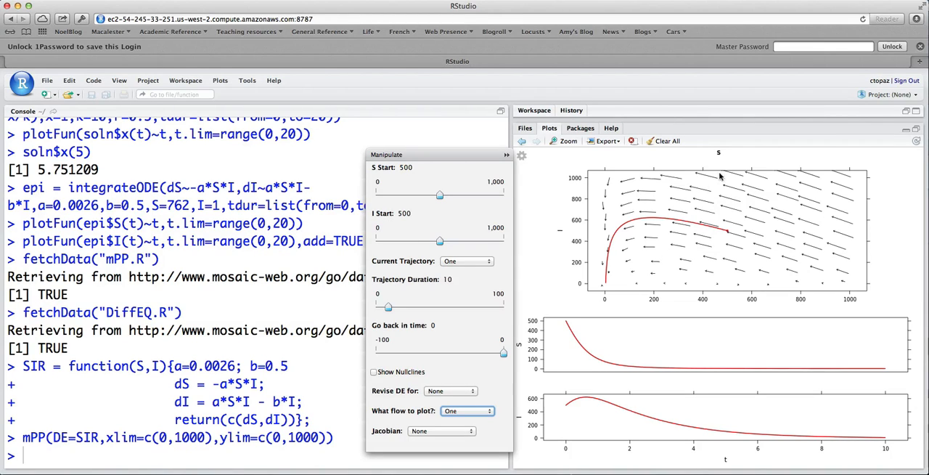
pyautogui.moveTo(548, 233)
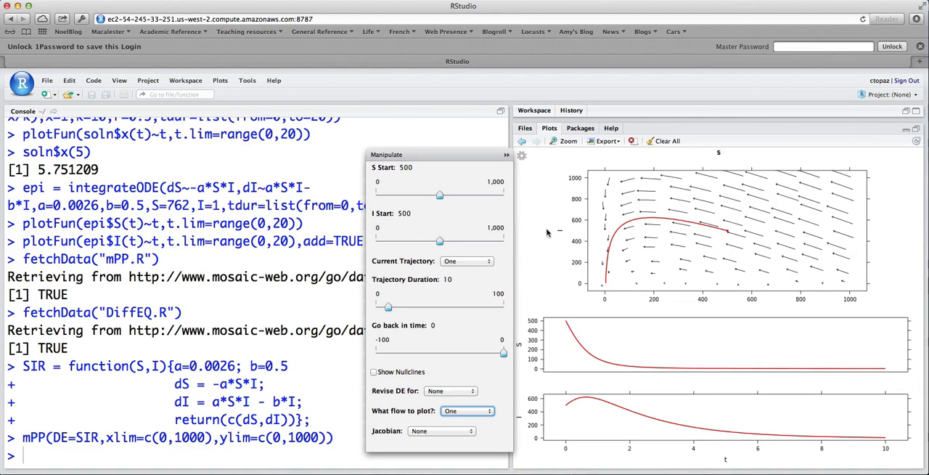
pyautogui.moveTo(730, 234)
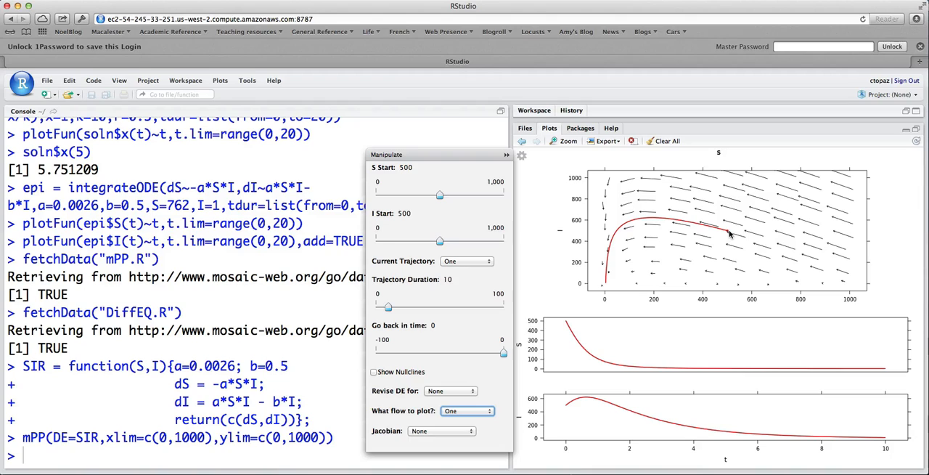
pyautogui.moveTo(731, 289)
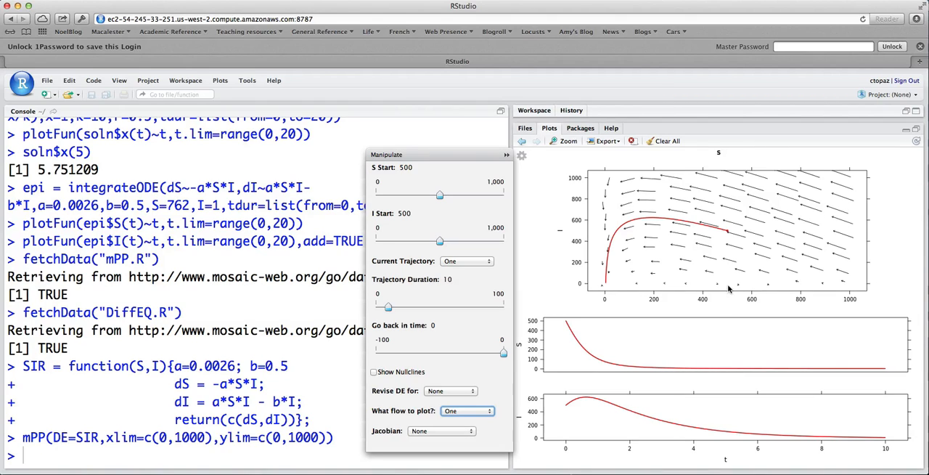
pyautogui.moveTo(733, 234)
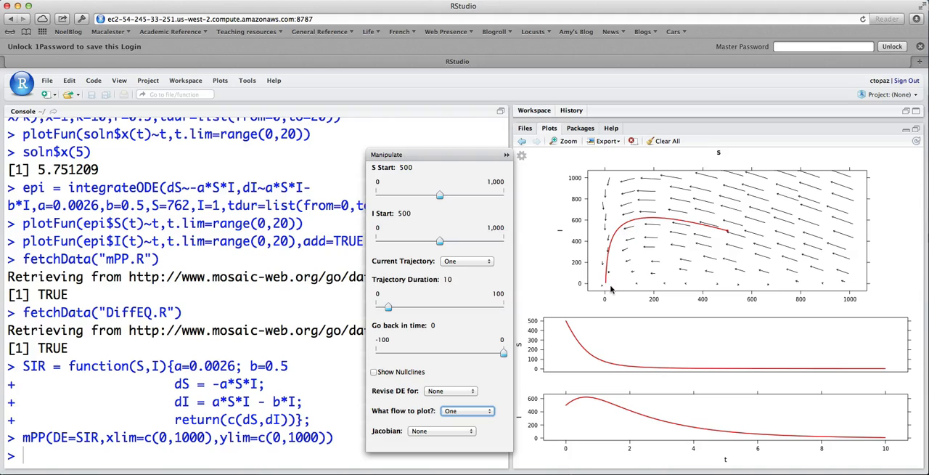
pyautogui.moveTo(728, 232)
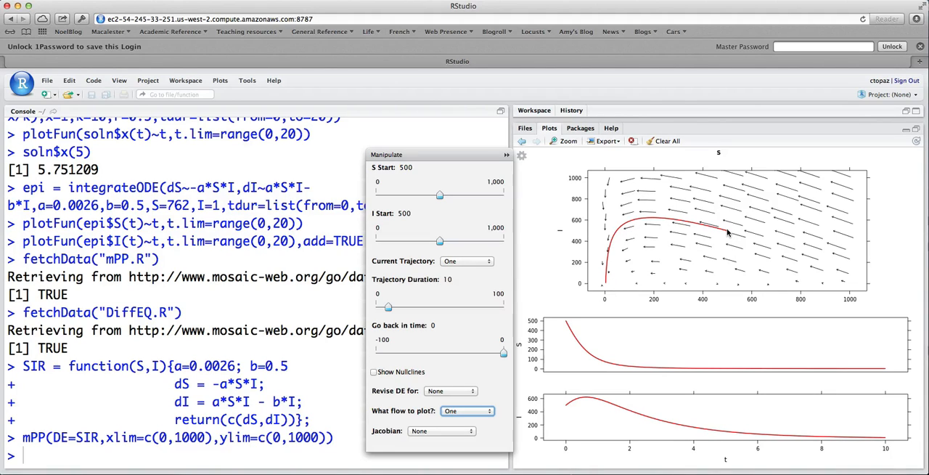
# - Move the red trajectory's start to S 655 and I 355
pyautogui.moveTo(439, 194); pyautogui.dragTo(448, 194)
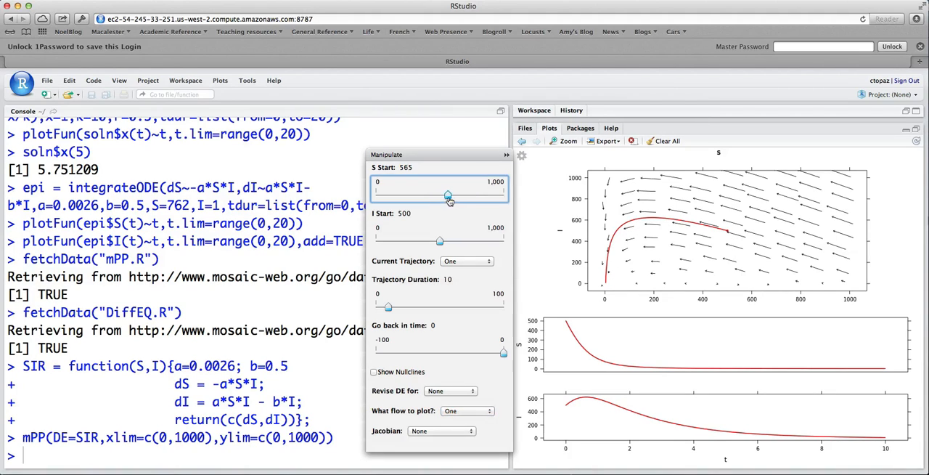
pyautogui.moveTo(448, 196); pyautogui.dragTo(460, 196)
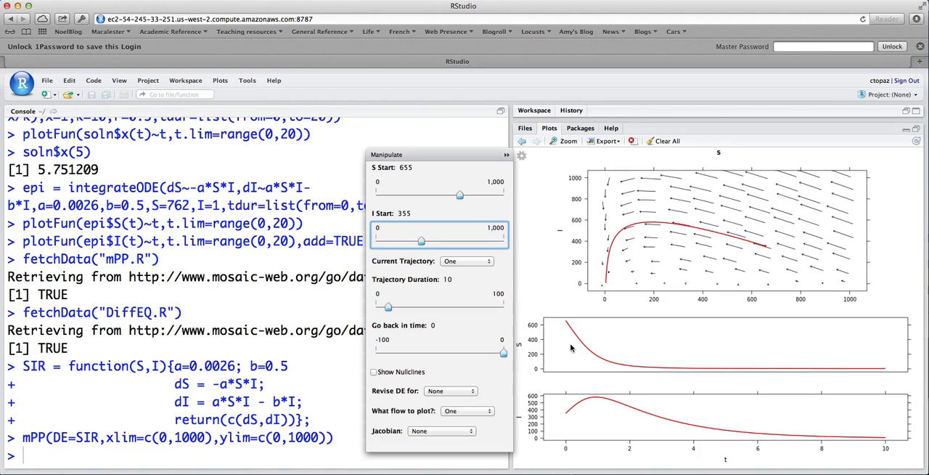
pyautogui.moveTo(611, 384)
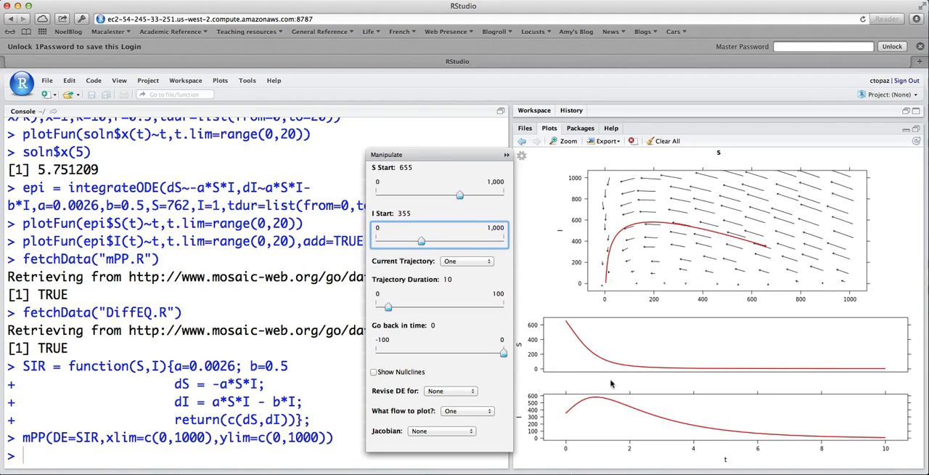
pyautogui.moveTo(543, 368)
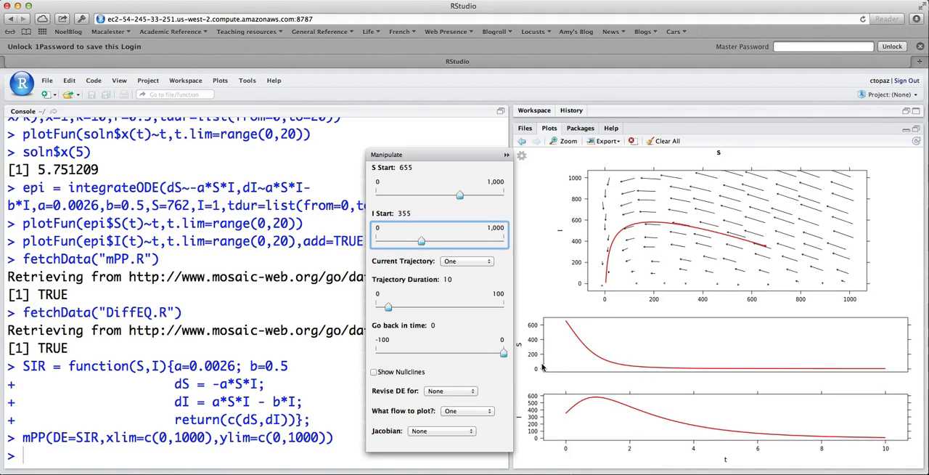
pyautogui.moveTo(721, 272)
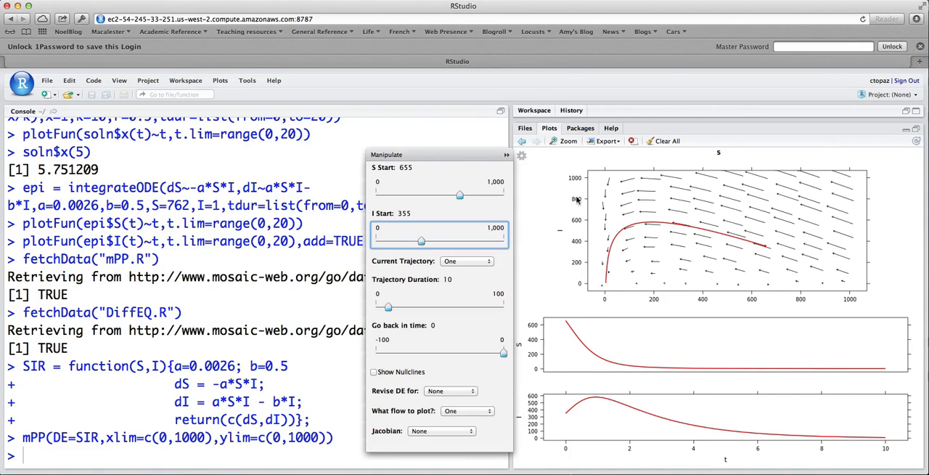
pyautogui.moveTo(751, 446)
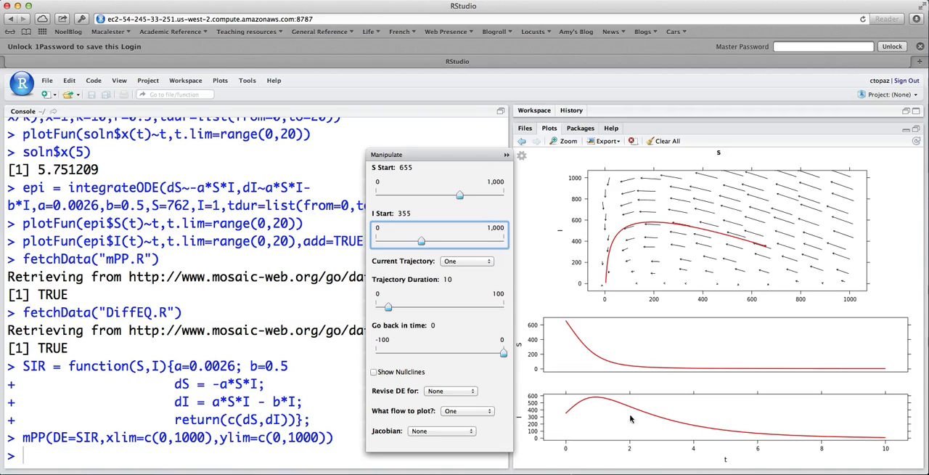
pyautogui.moveTo(554, 351)
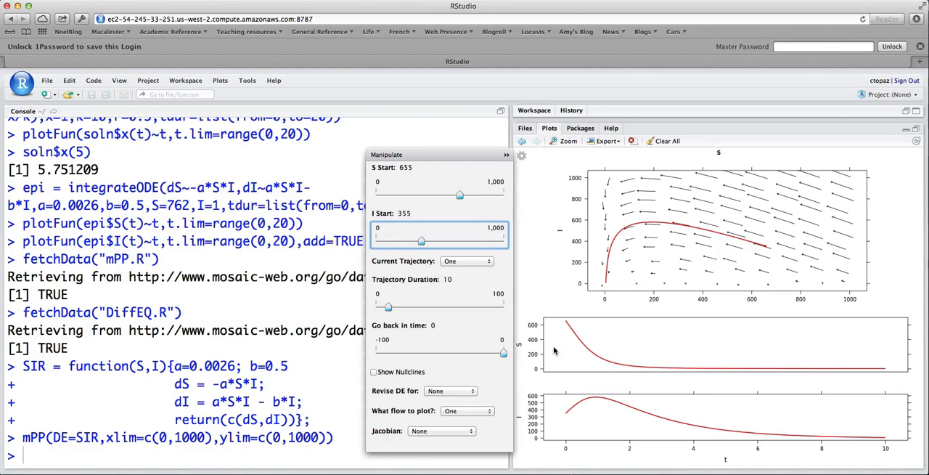
pyautogui.moveTo(713, 238)
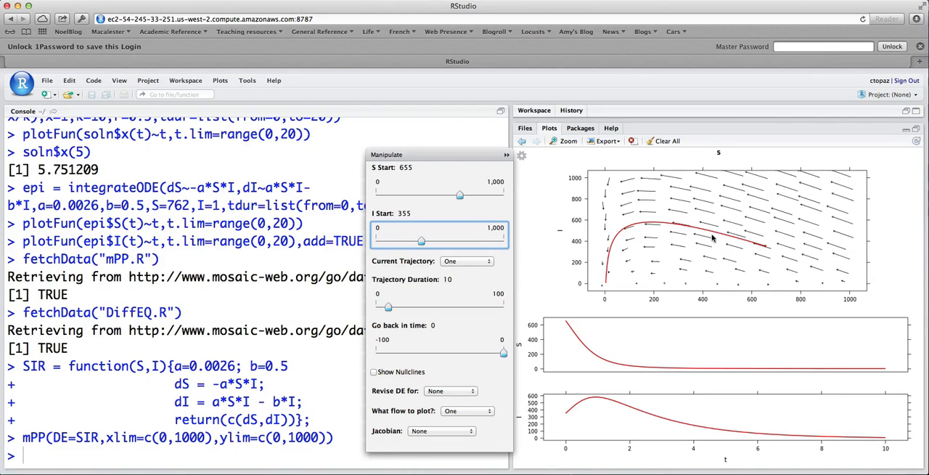
pyautogui.moveTo(646, 292)
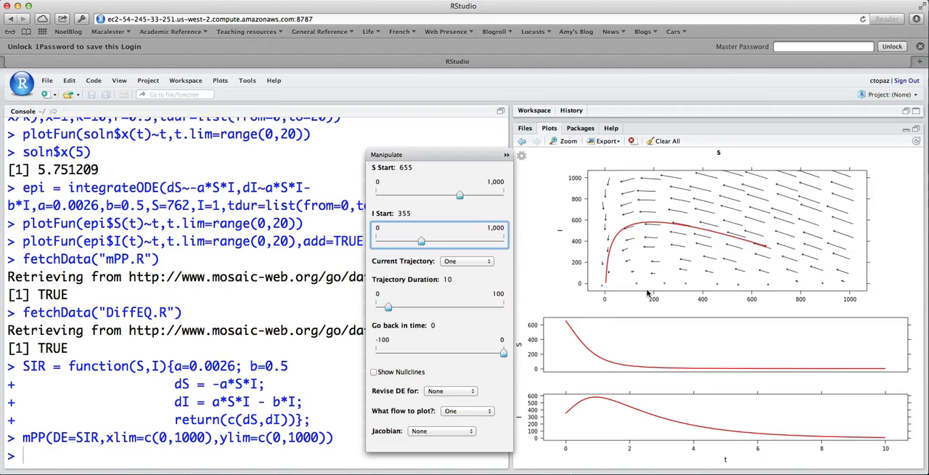
# - Add a blue second trajectory from S 655, I 640, and set duration to 34
pyautogui.click(467, 260)
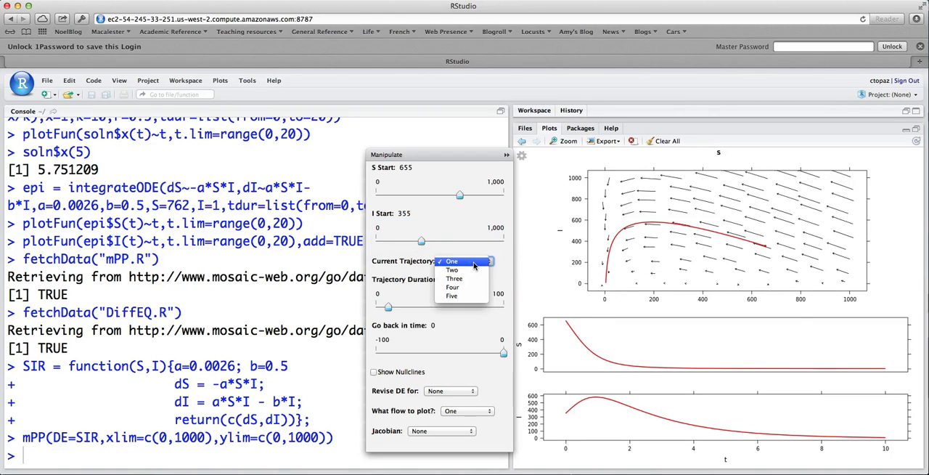
pyautogui.click(452, 269)
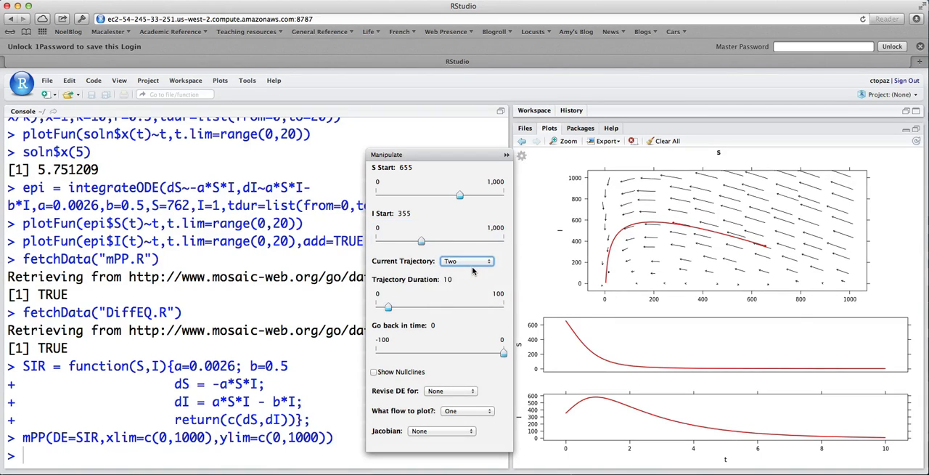
pyautogui.moveTo(421, 239); pyautogui.dragTo(457, 239)
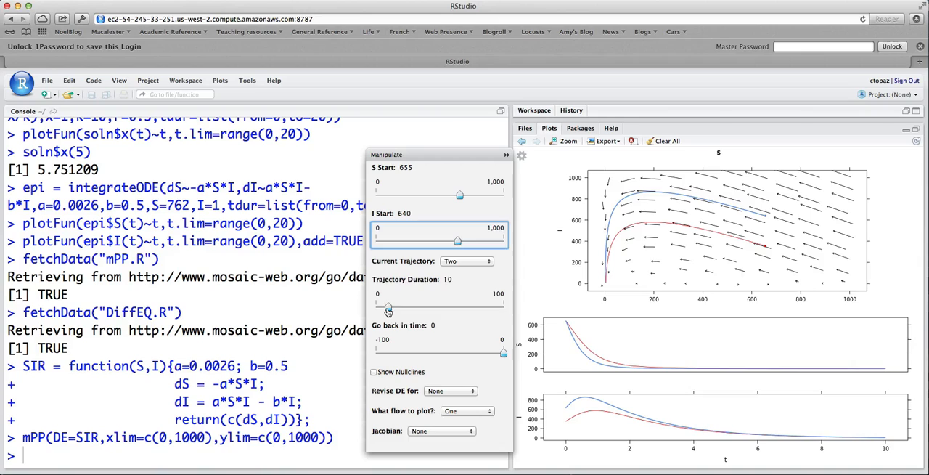
pyautogui.moveTo(376, 306); pyautogui.dragTo(420, 306)
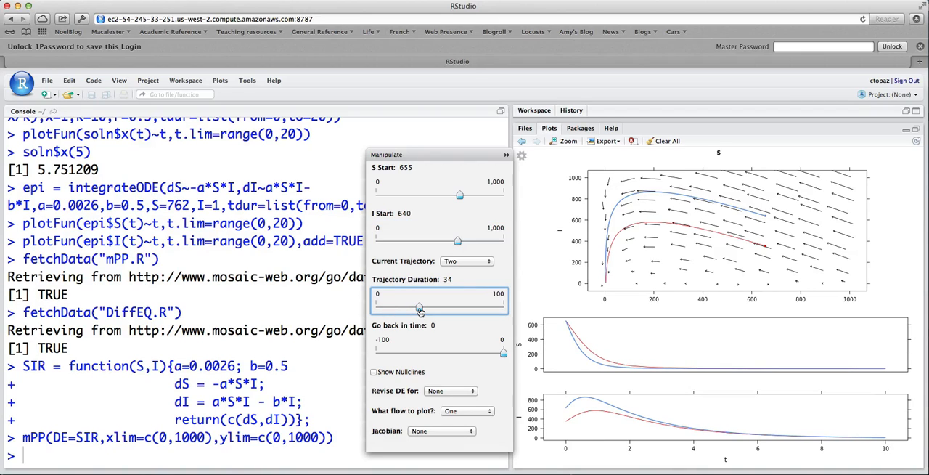